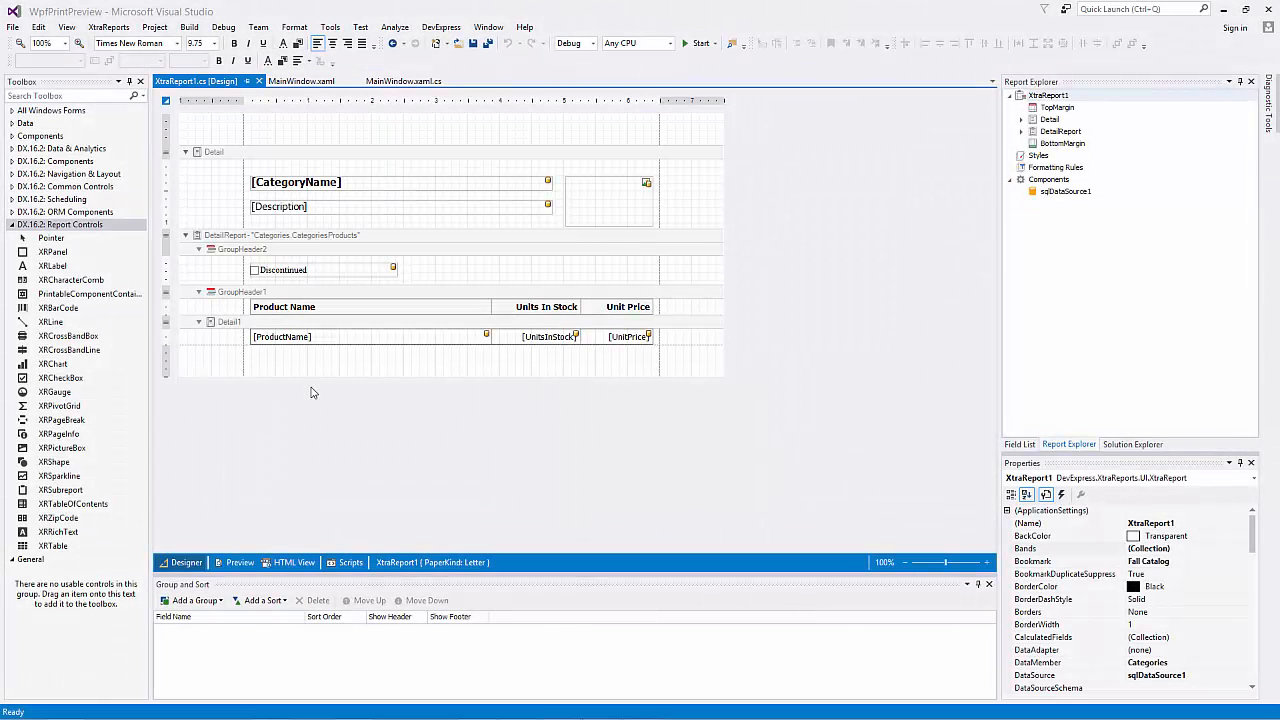
- Switch to MainWindow.xaml.cs and expand References to select DevExpress.Xpf.Printing.v16.2
left_click(388, 32)
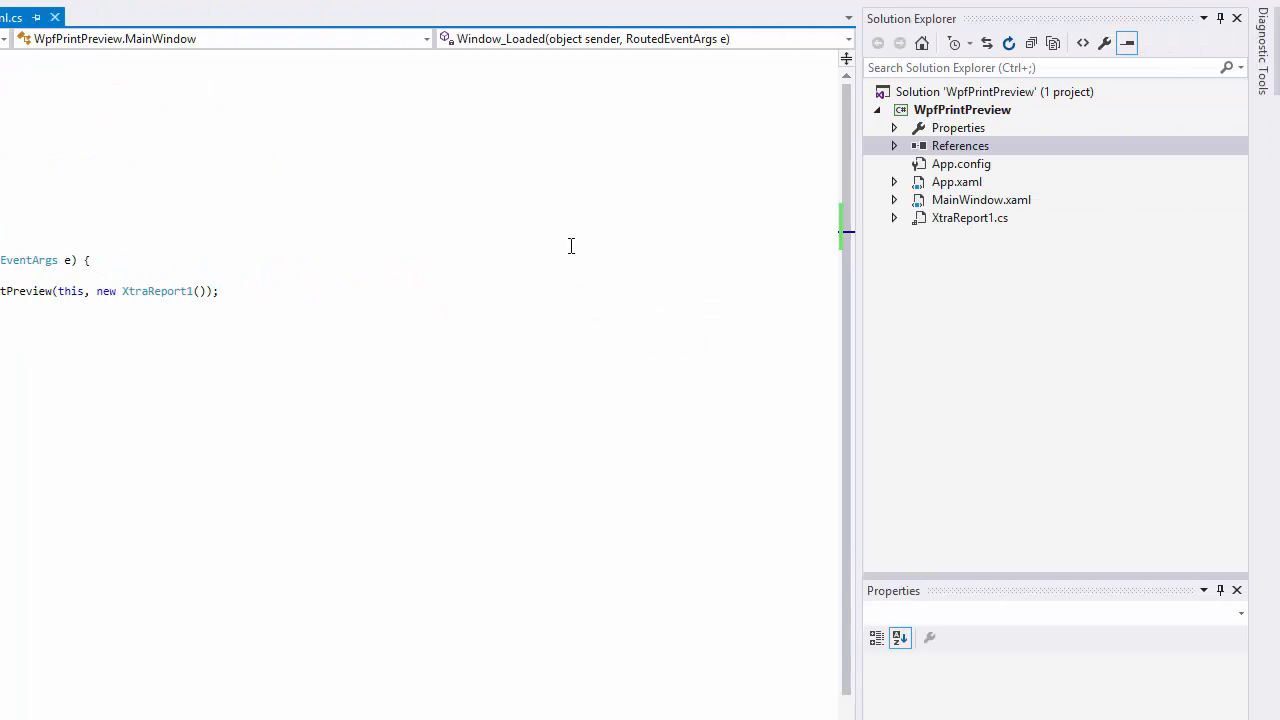
left_click(892, 144)
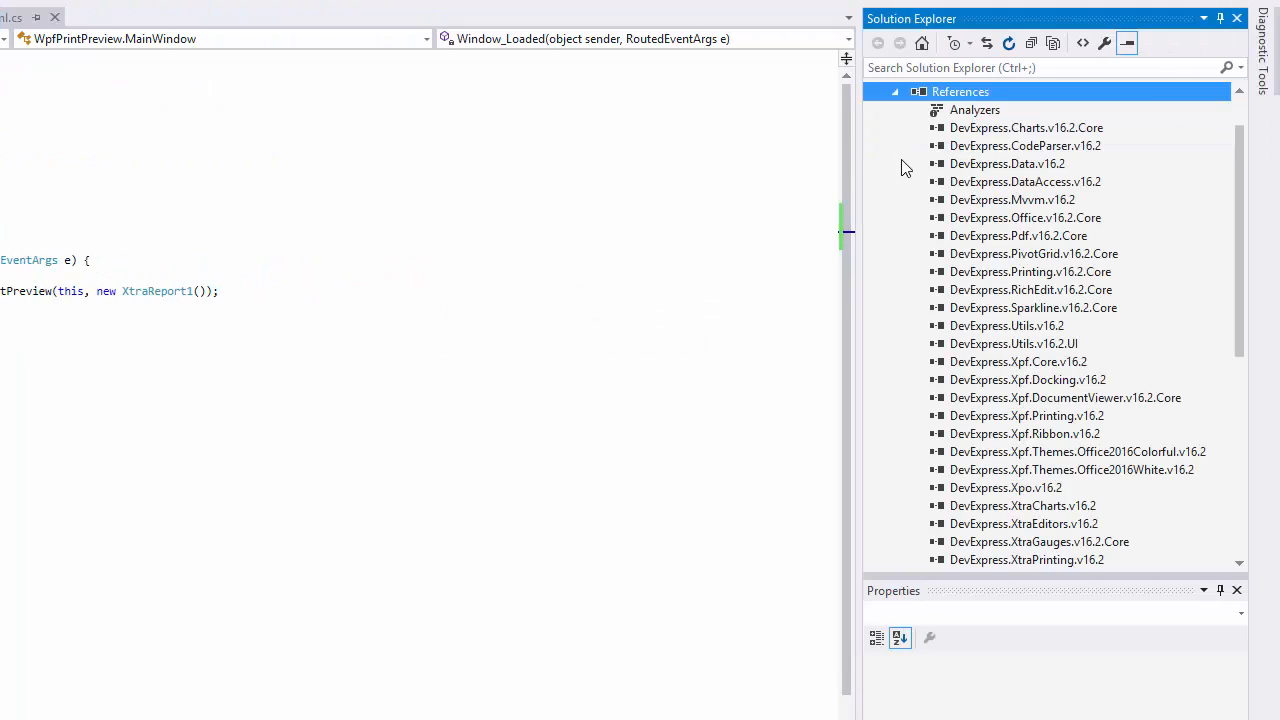
left_click(1026, 414)
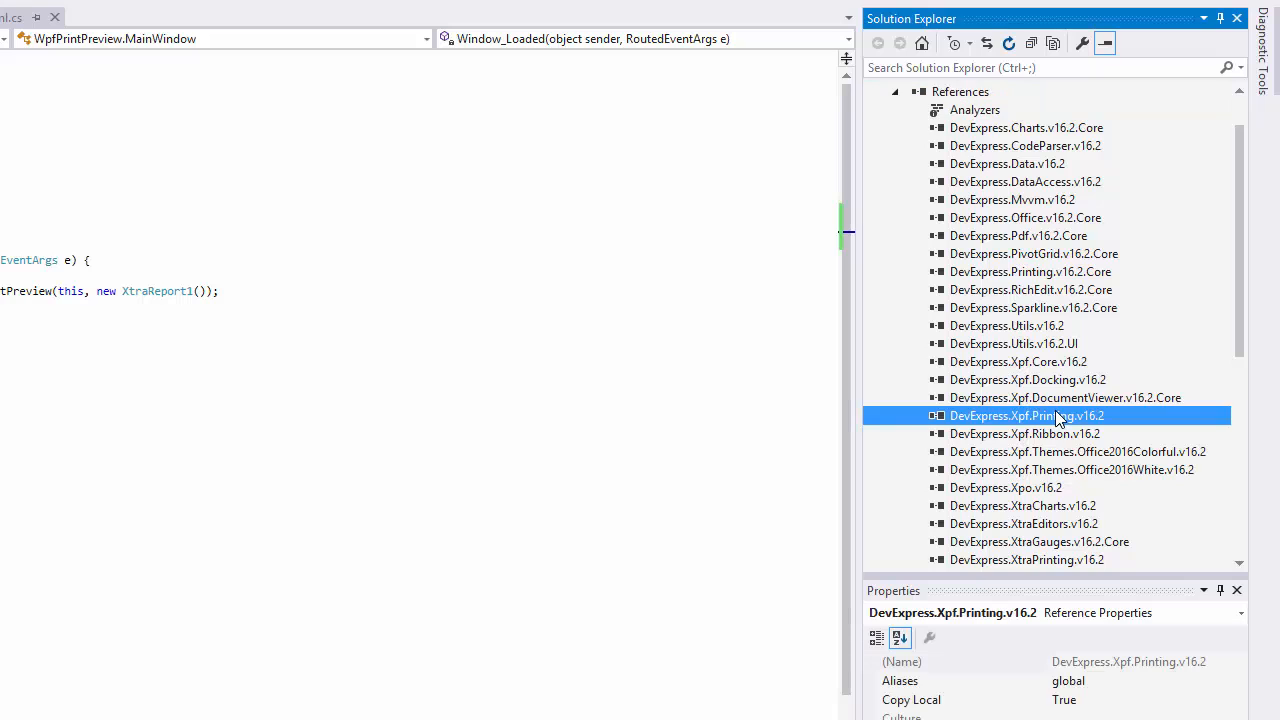
left_click(1018, 360)
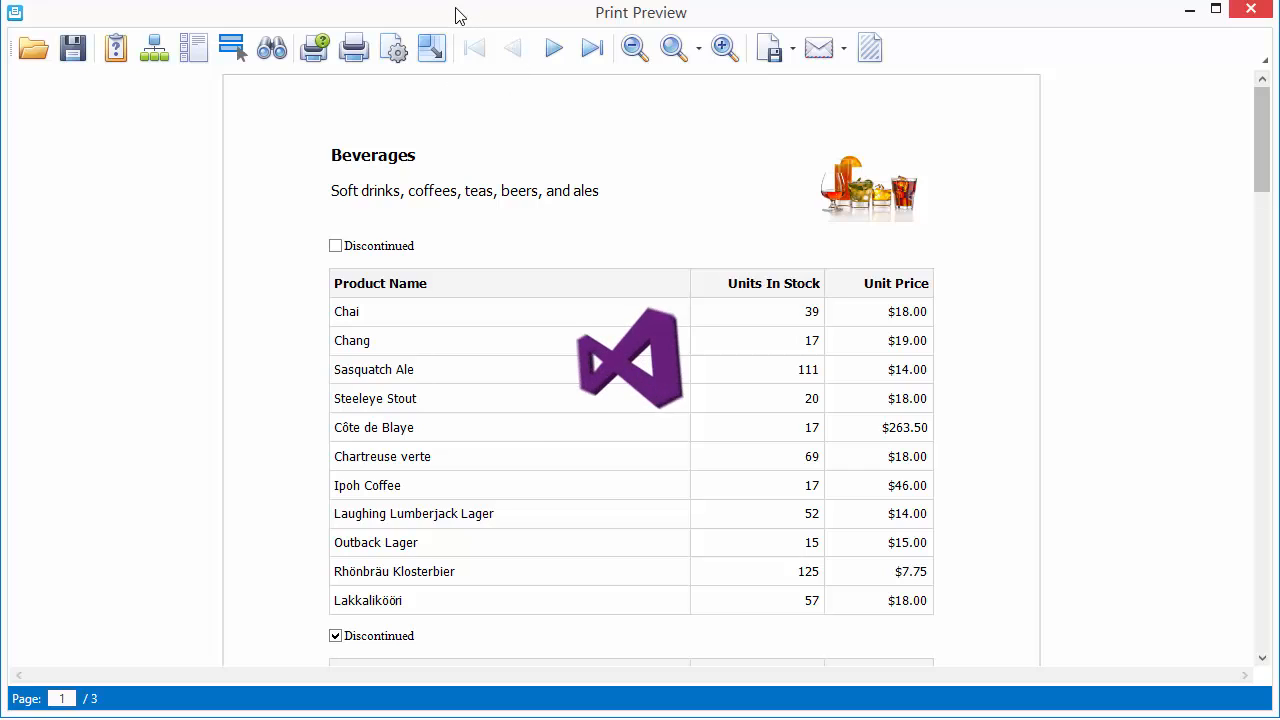
- Run the app and browse the report's pages, through Dairy Products and back to the first page
left_click(378, 20)
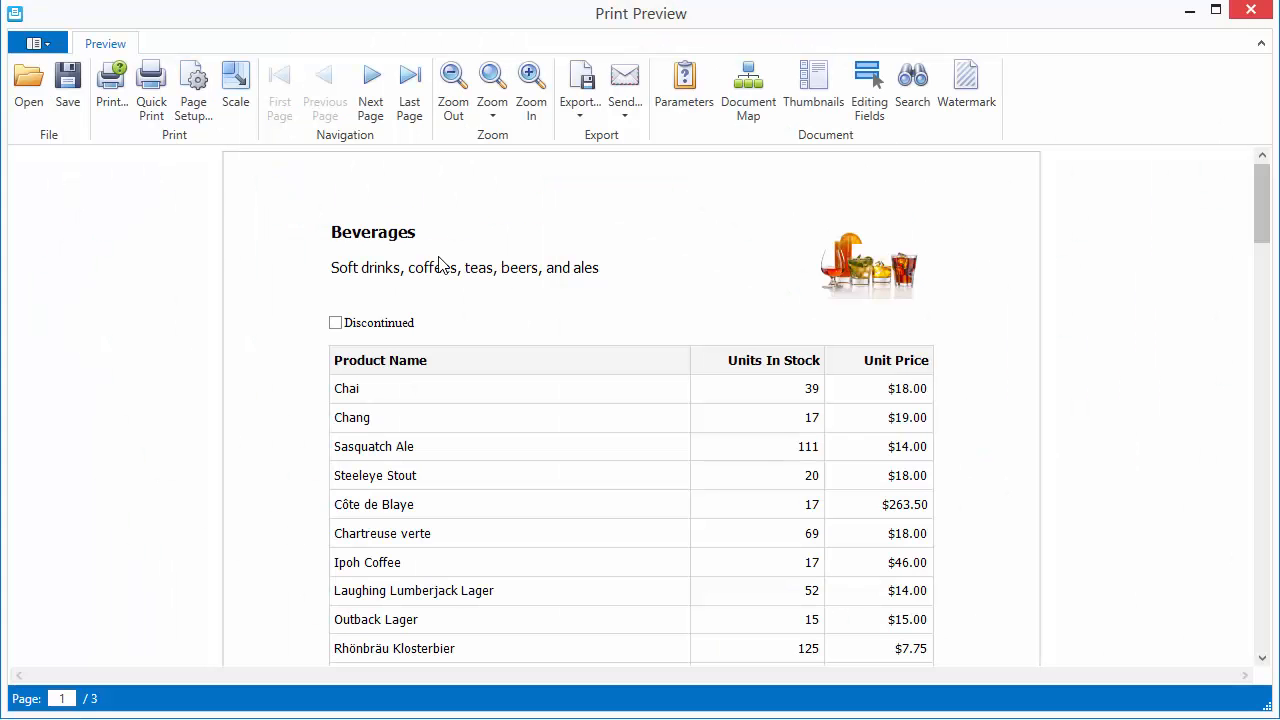
mouse_move(240, 184)
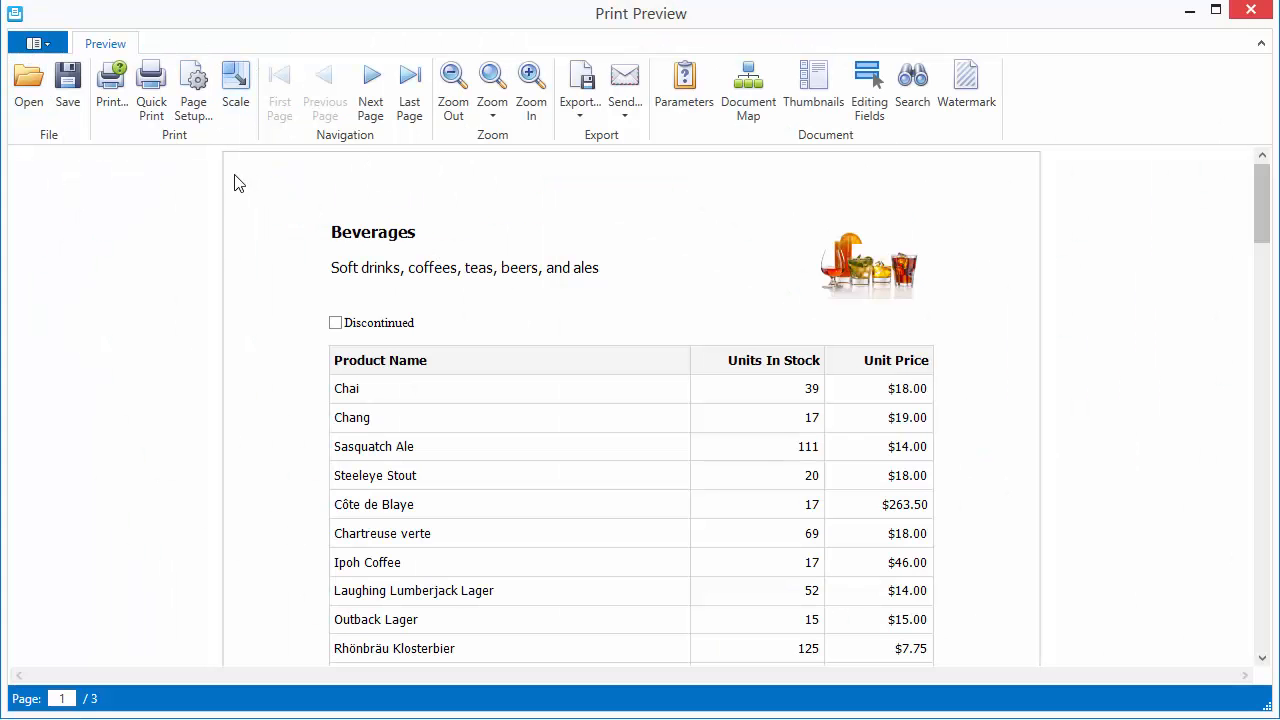
mouse_move(520, 38)
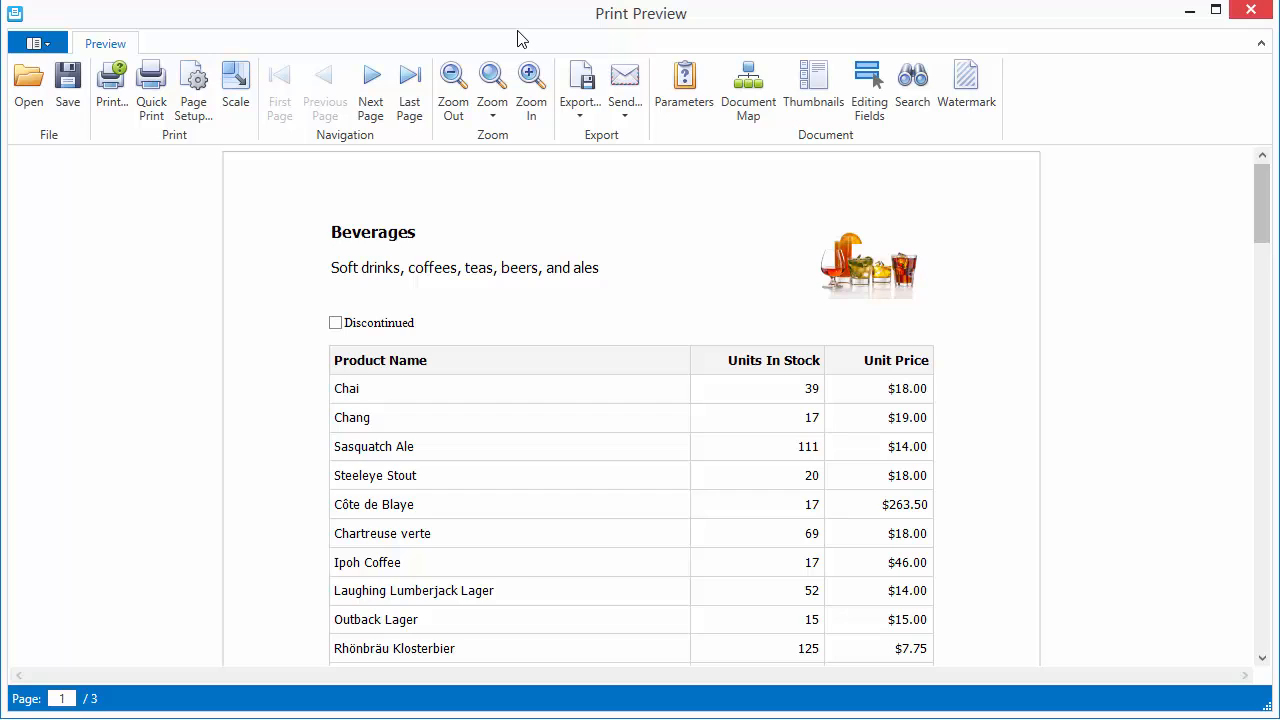
left_click(370, 82)
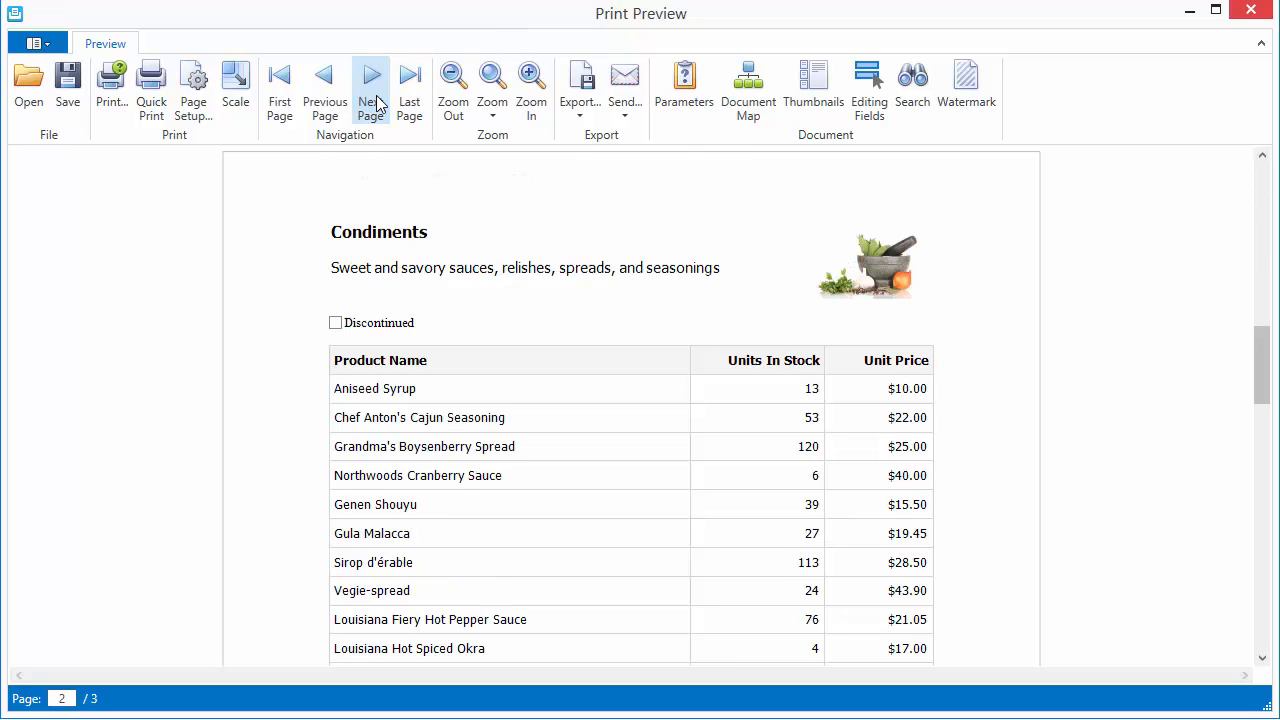
left_click(370, 90)
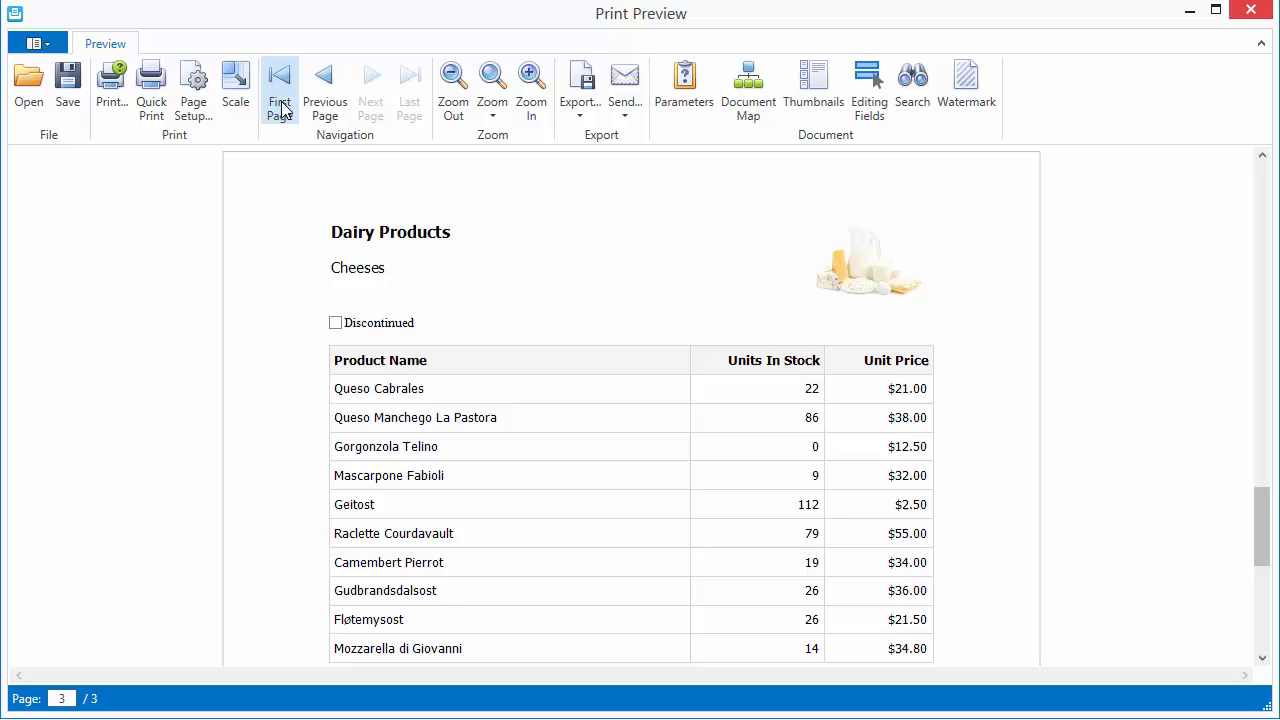
left_click(280, 84)
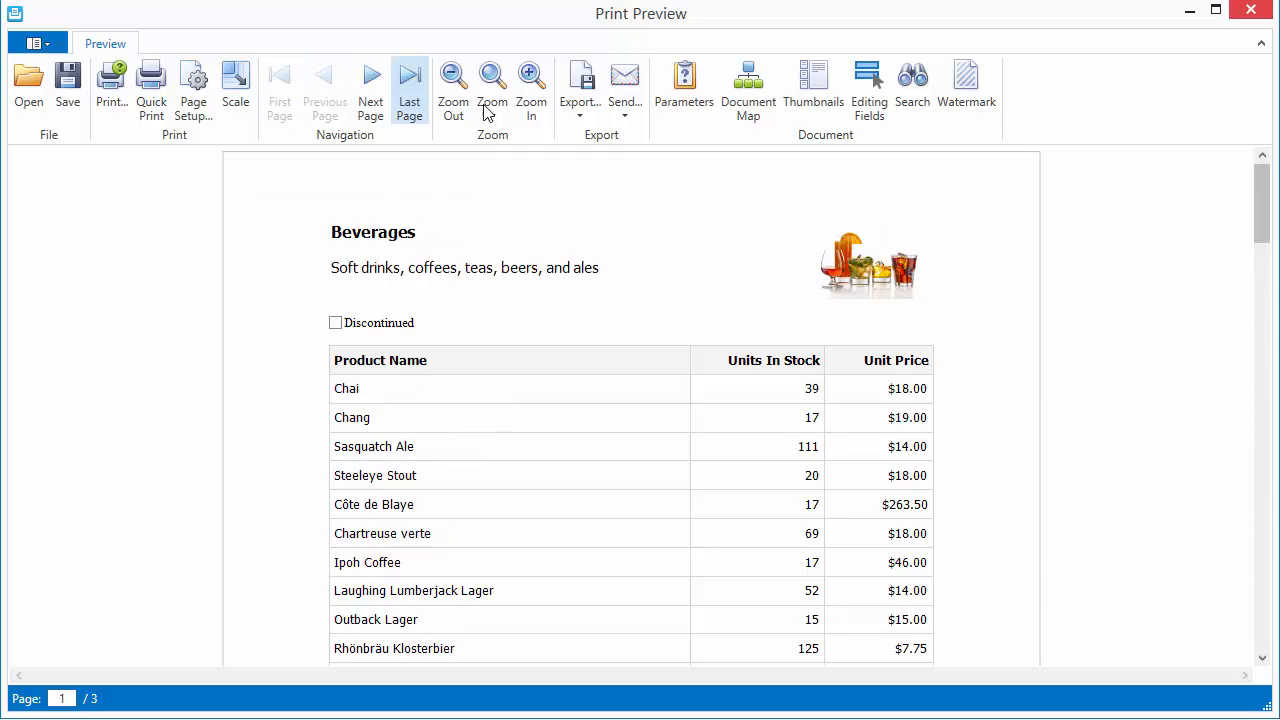
left_click(492, 84)
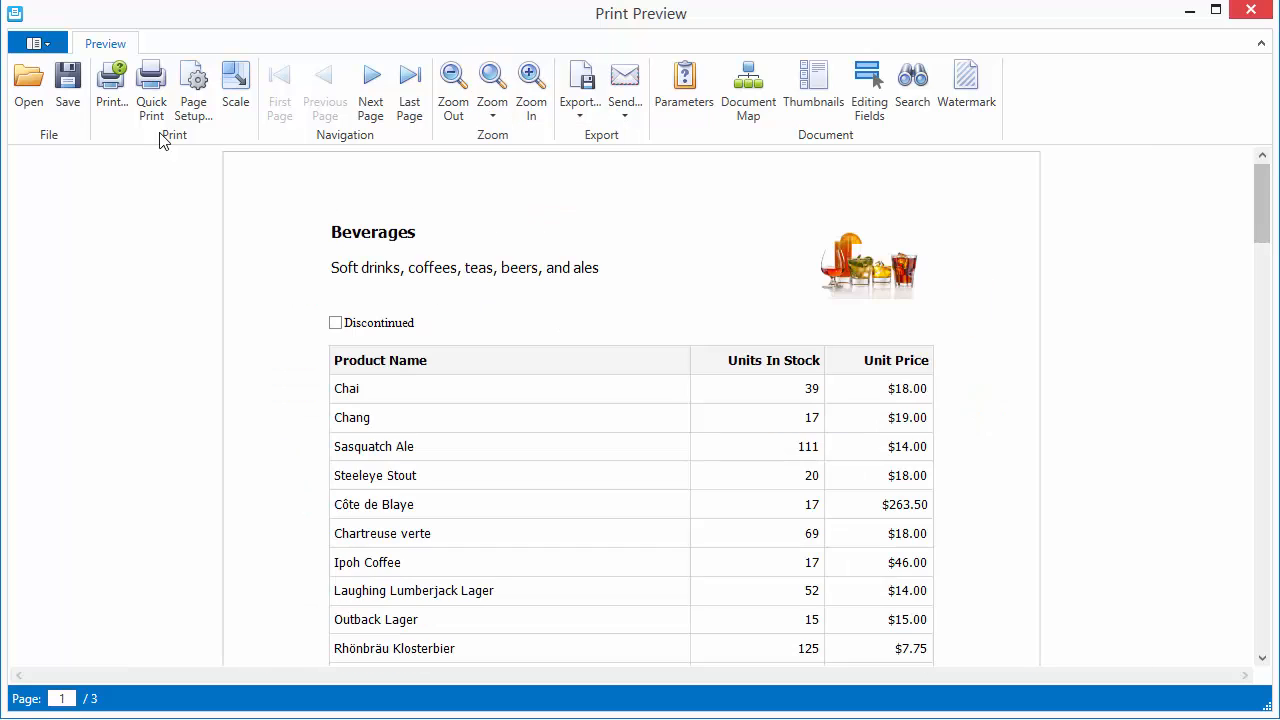
mouse_move(152, 90)
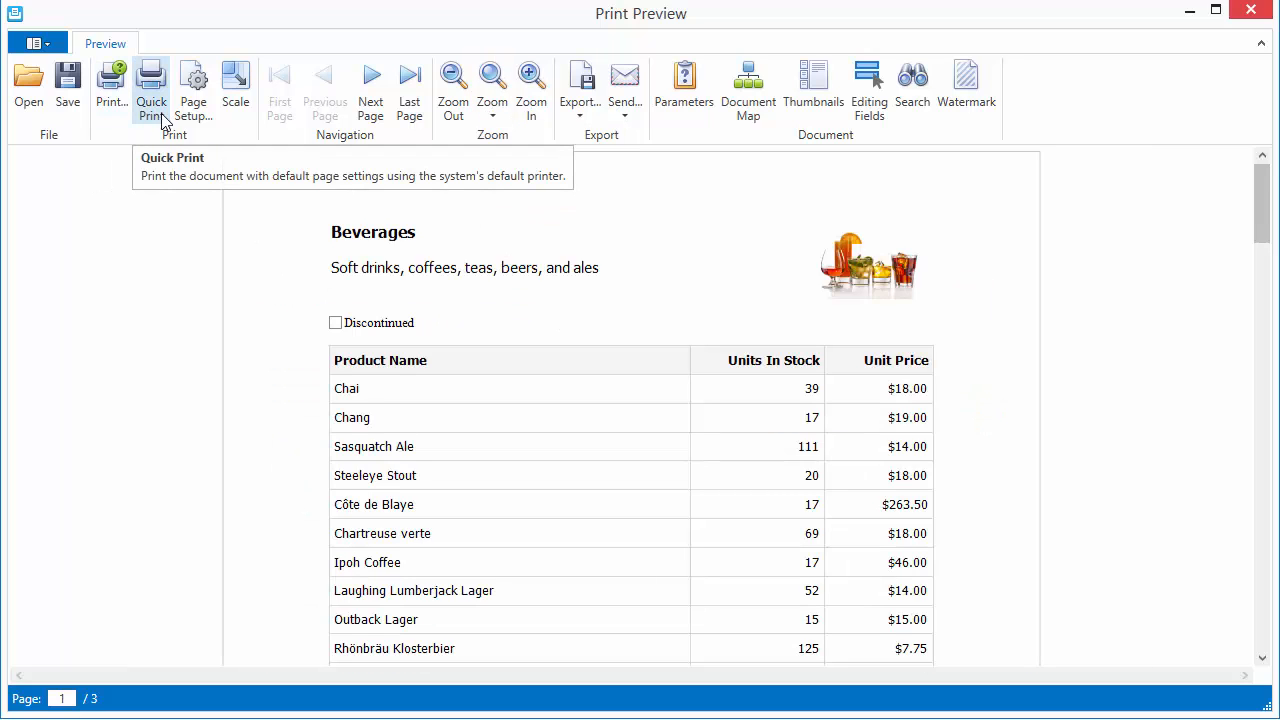
left_click(580, 84)
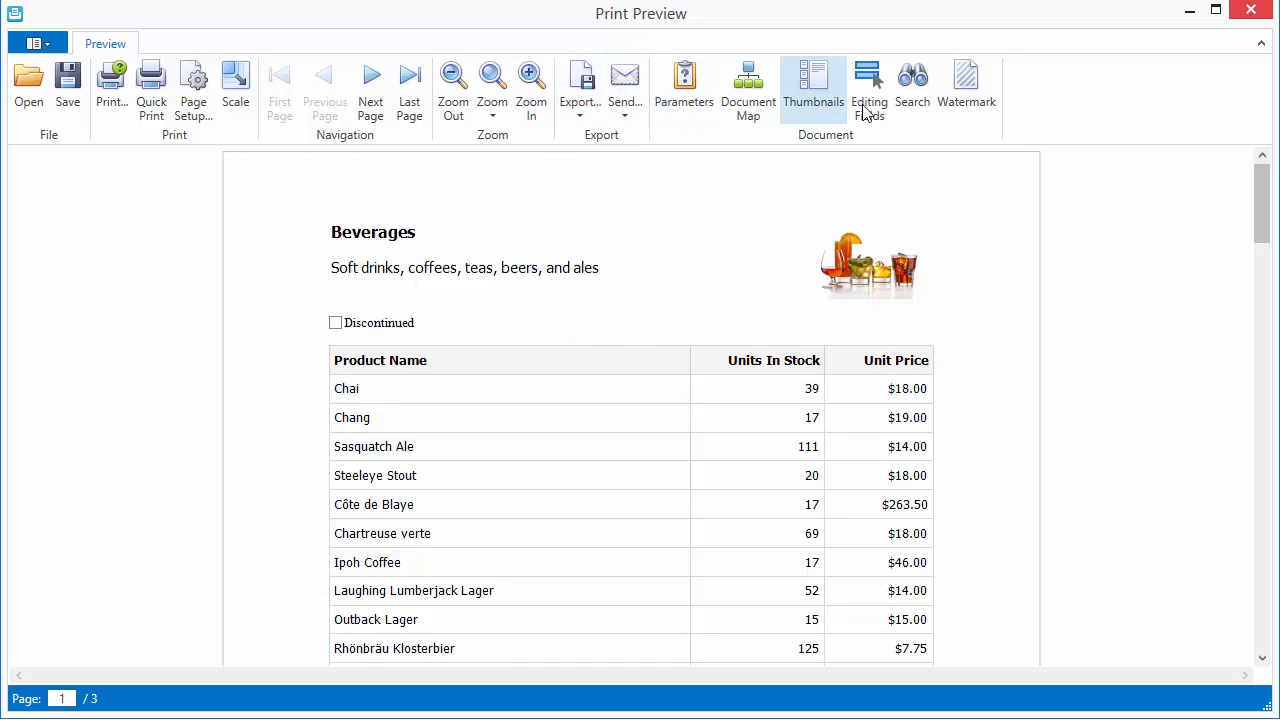
- Make the report's fields editable, tick Discontinued and set Chai's units in stock to 50
left_click(868, 88)
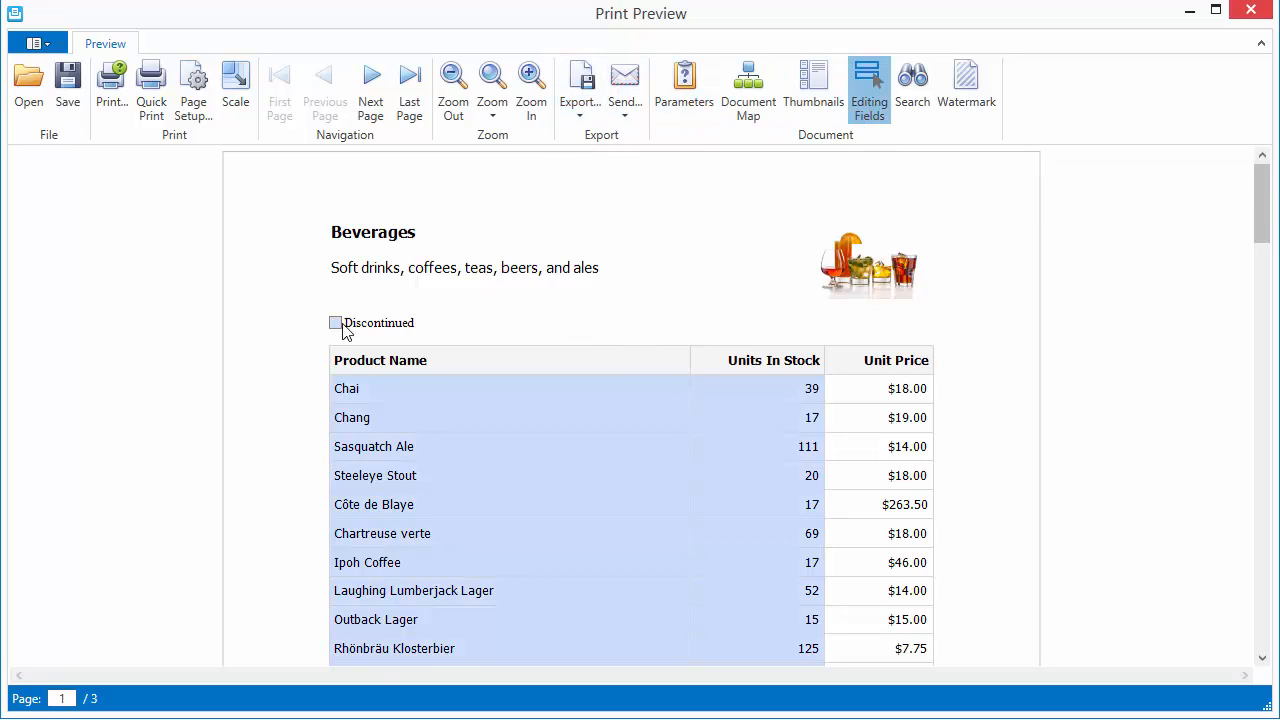
left_click(336, 322)
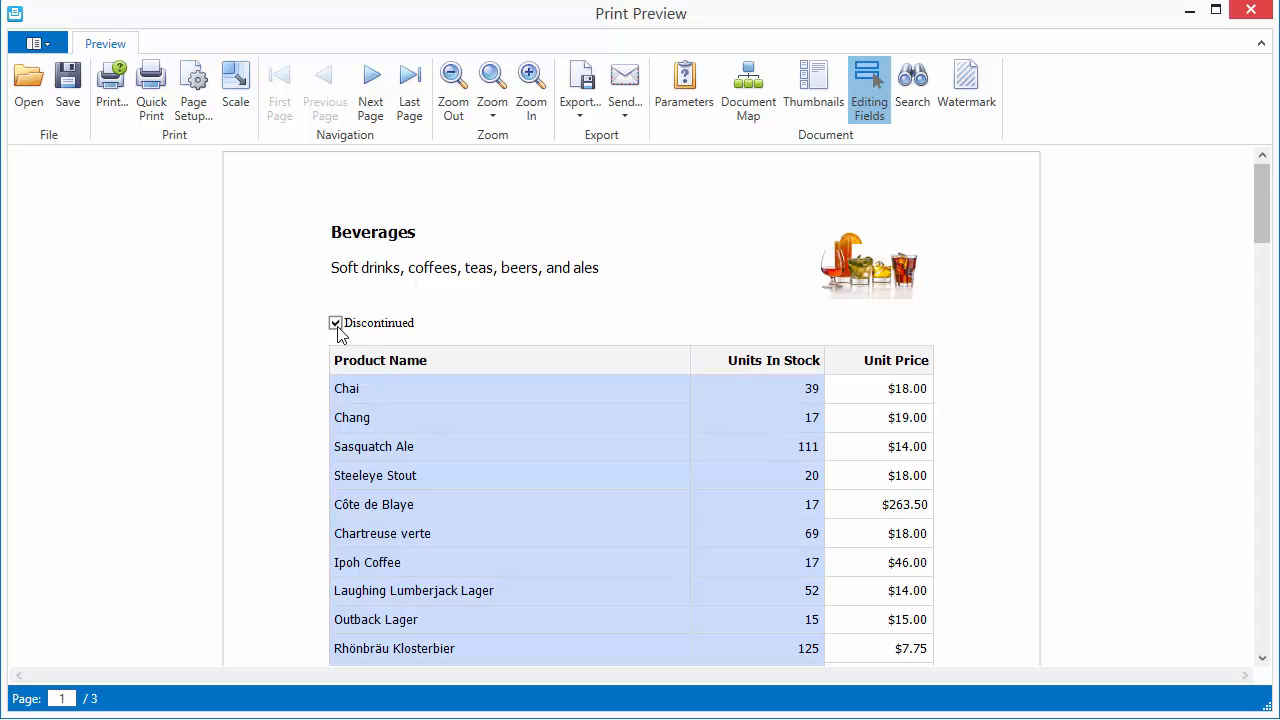
left_click(336, 322)
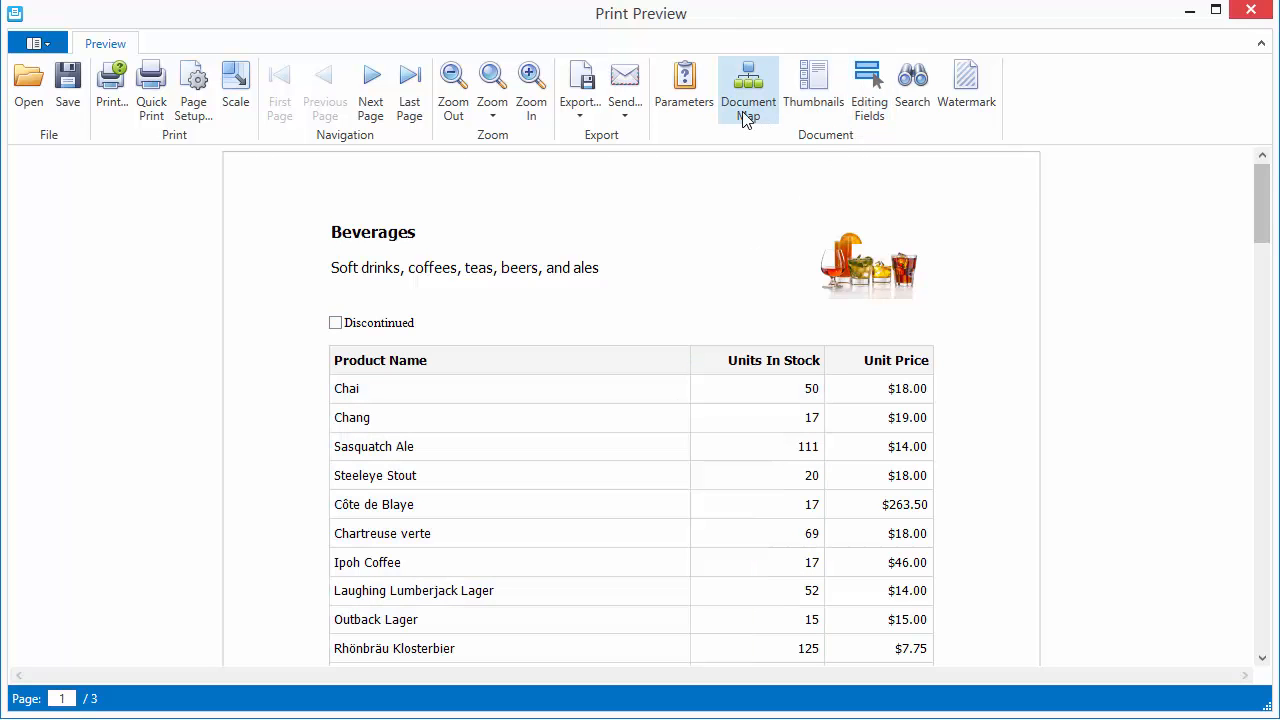
- Jump to Ipoh Coffee via the document map, then refilter the report's categories through its parameters
left_click(748, 88)
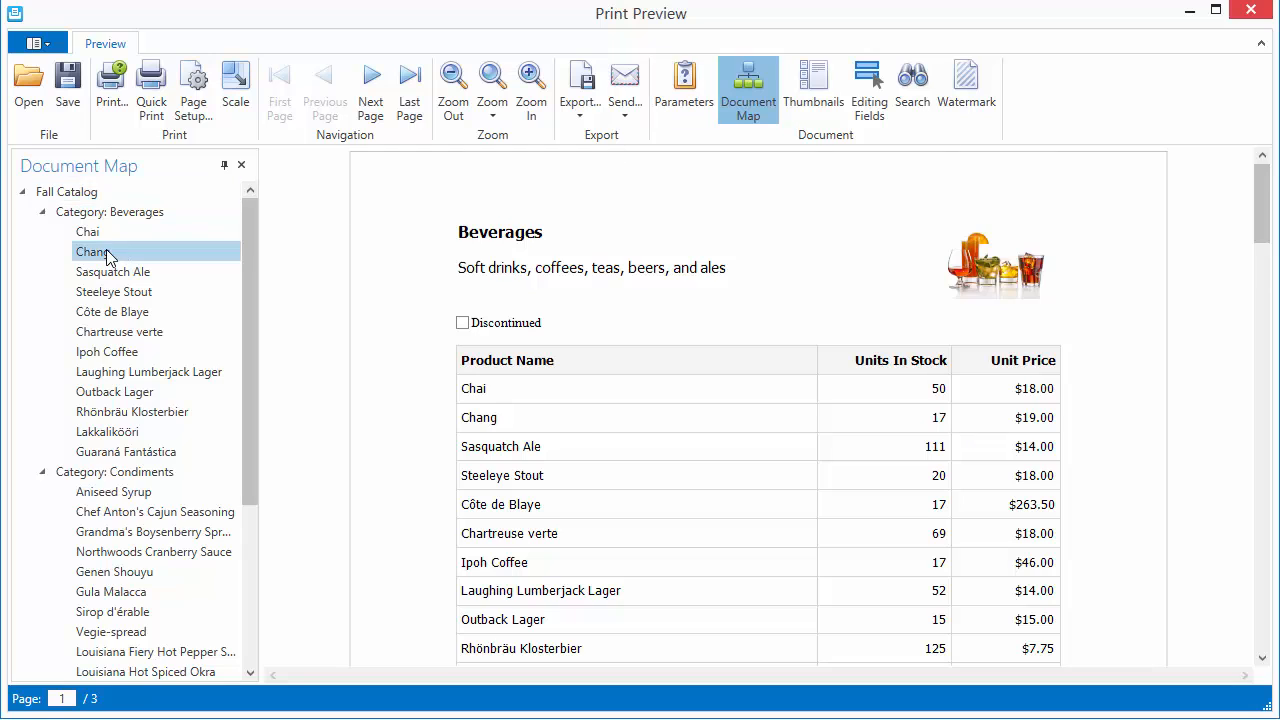
left_click(108, 352)
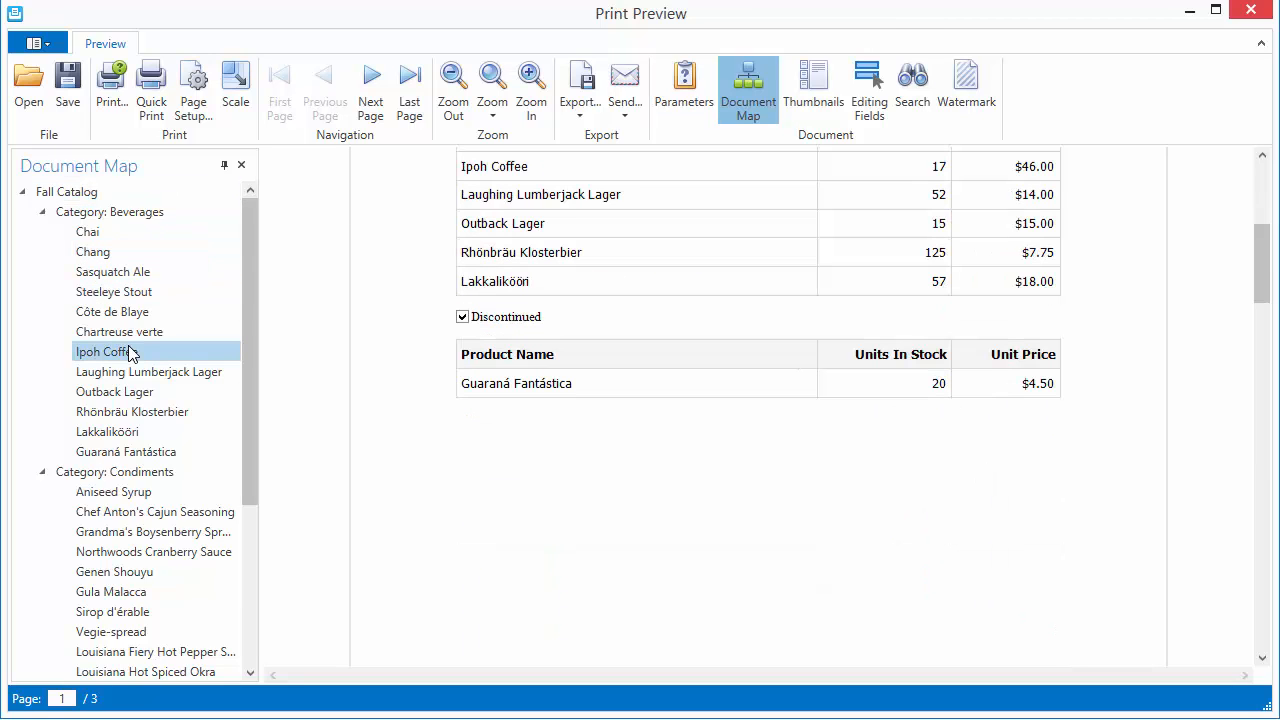
left_click(684, 88)
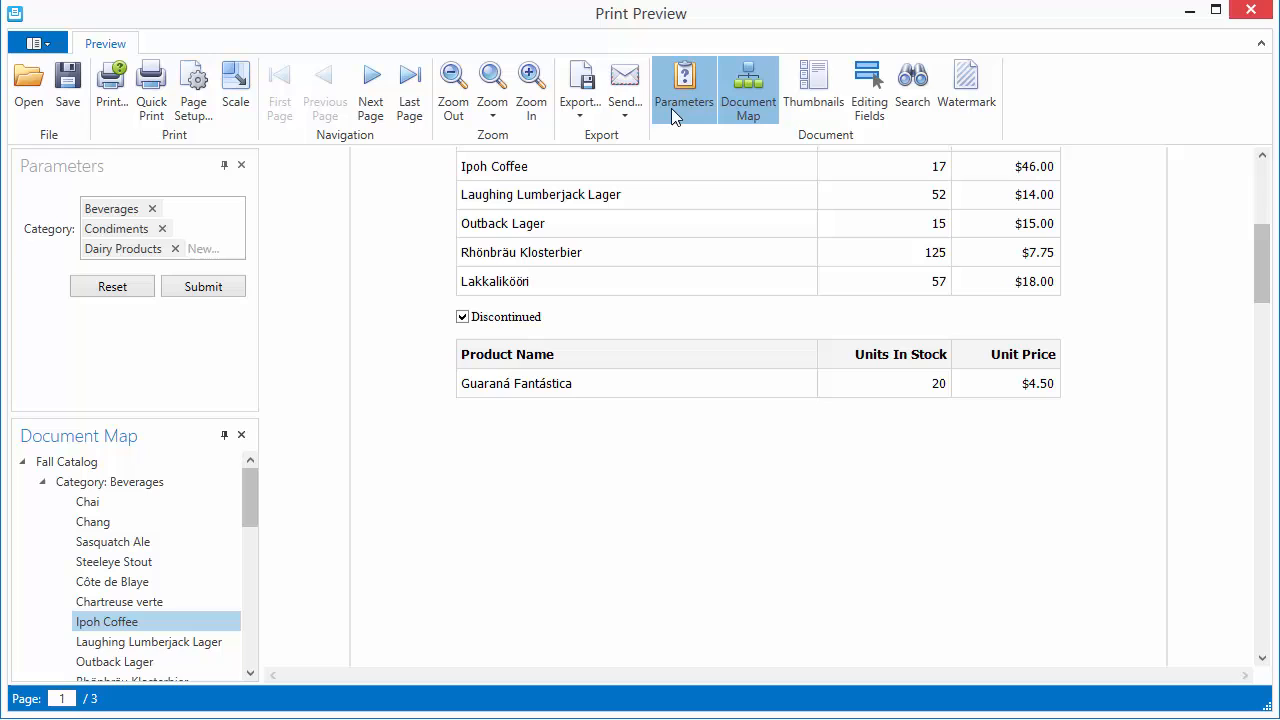
left_click(186, 248)
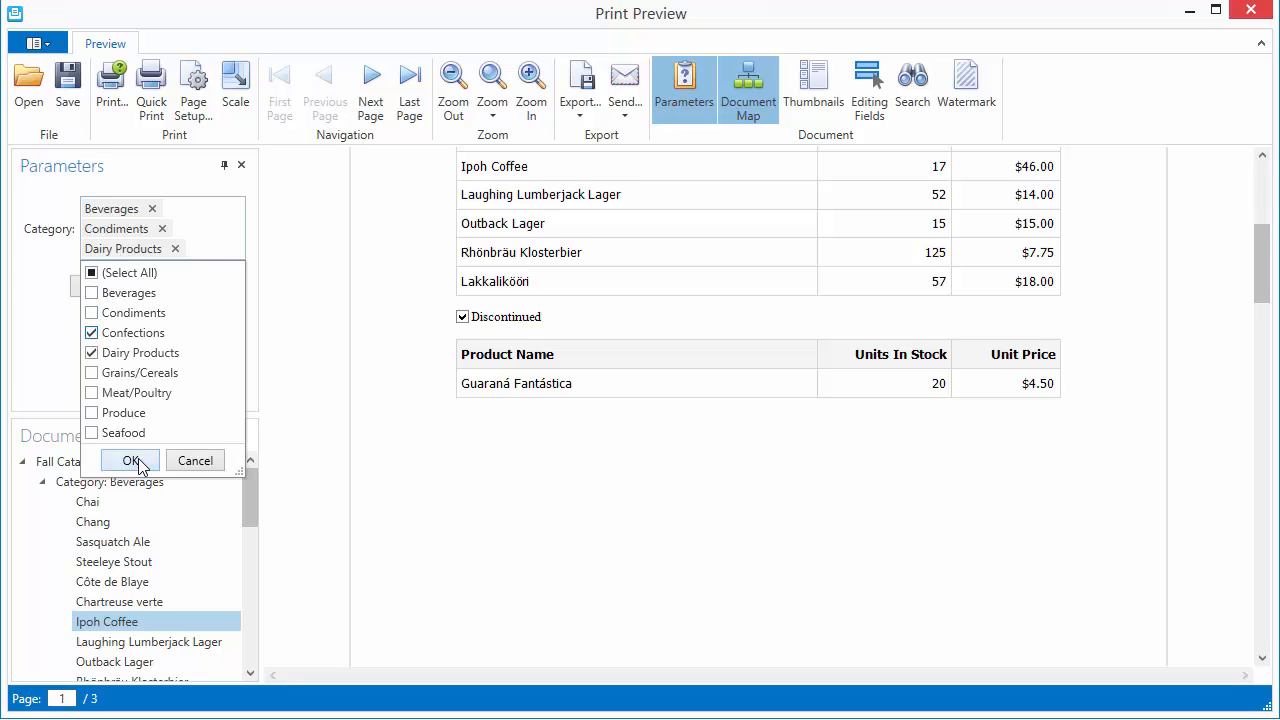
left_click(128, 460)
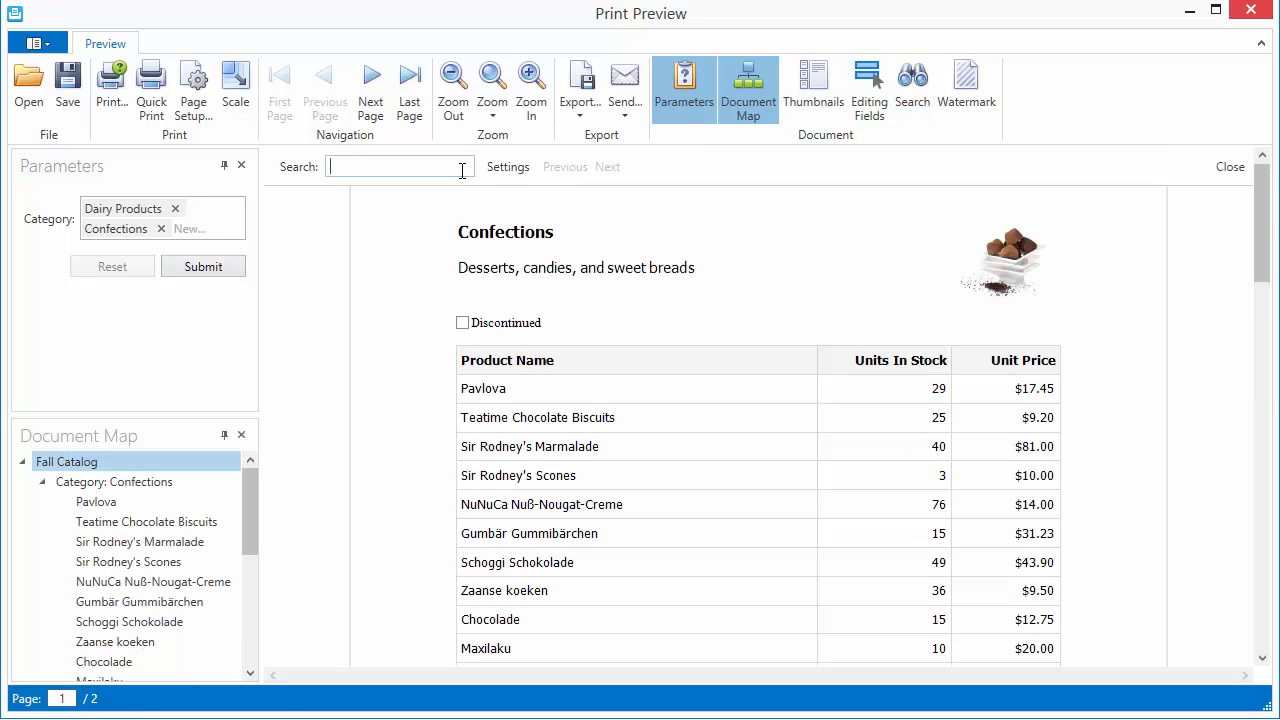
- Search the report for 'ch' and step through the matches starting at Gumbär Gummibärchen
type("ch")
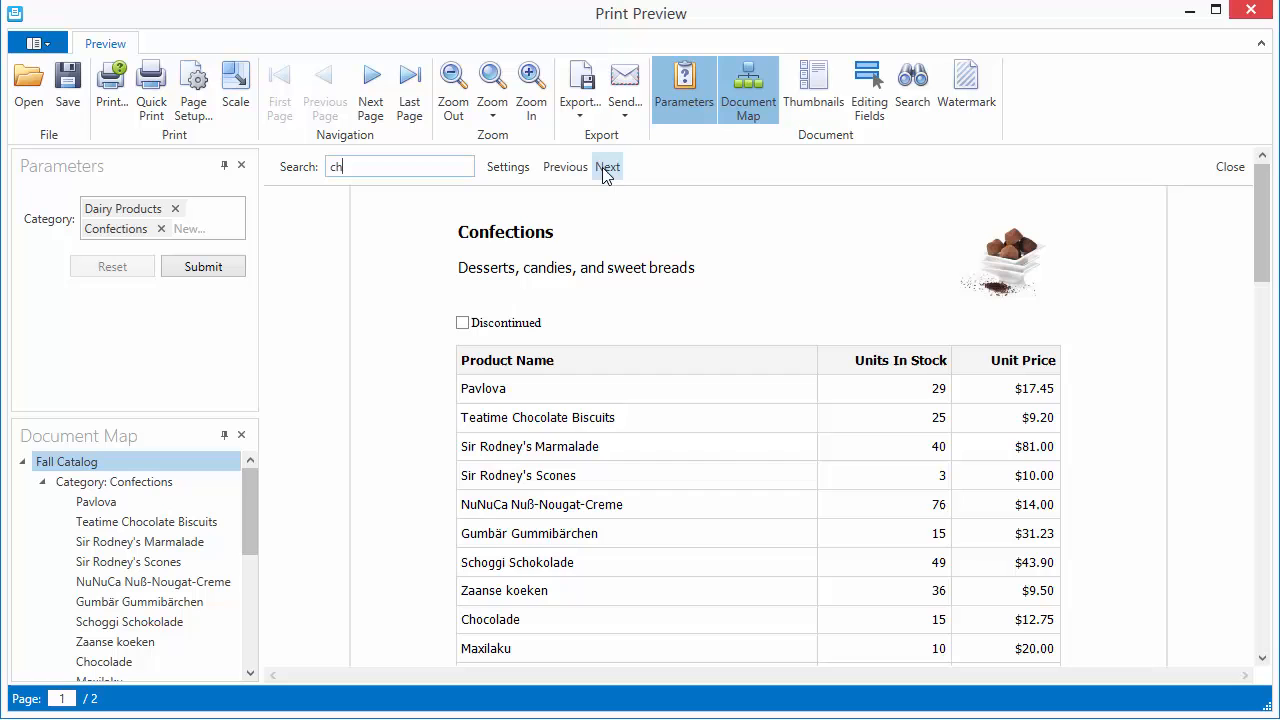
left_click(608, 166)
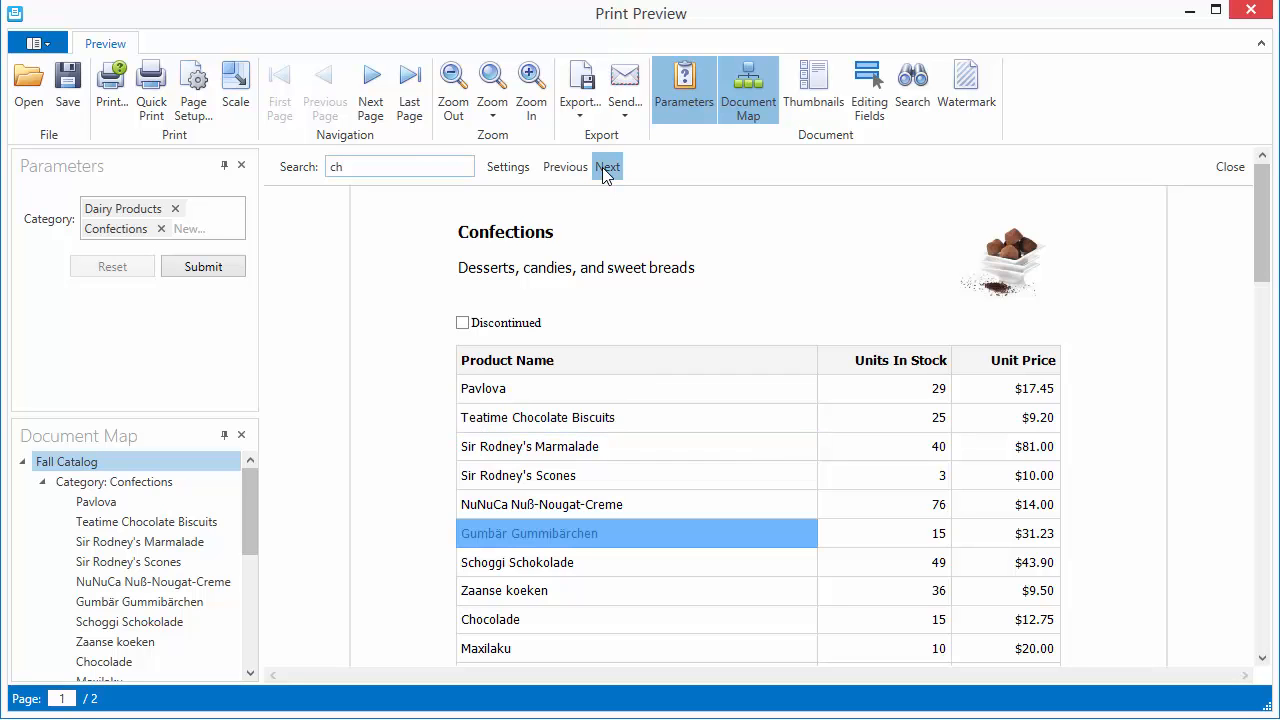
left_click(608, 168)
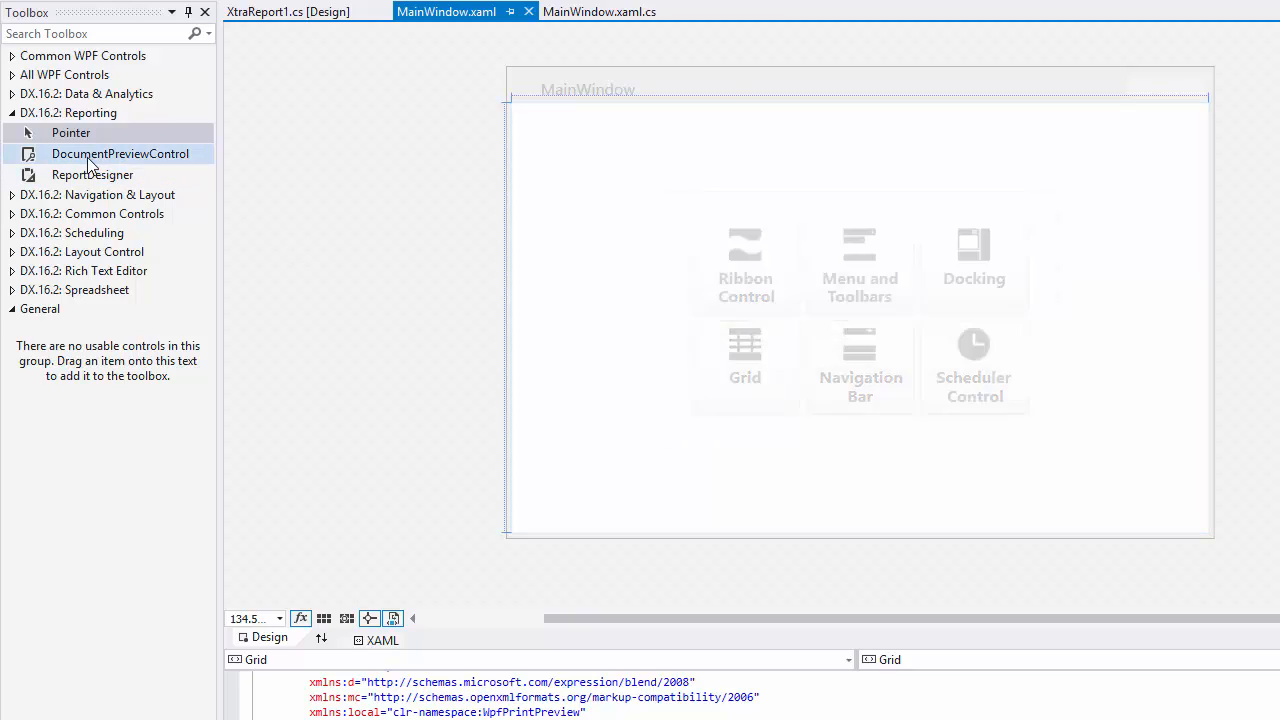
- Add a DocumentPreviewControl filling MainWindow and name it documentPreview
left_click(120, 152)
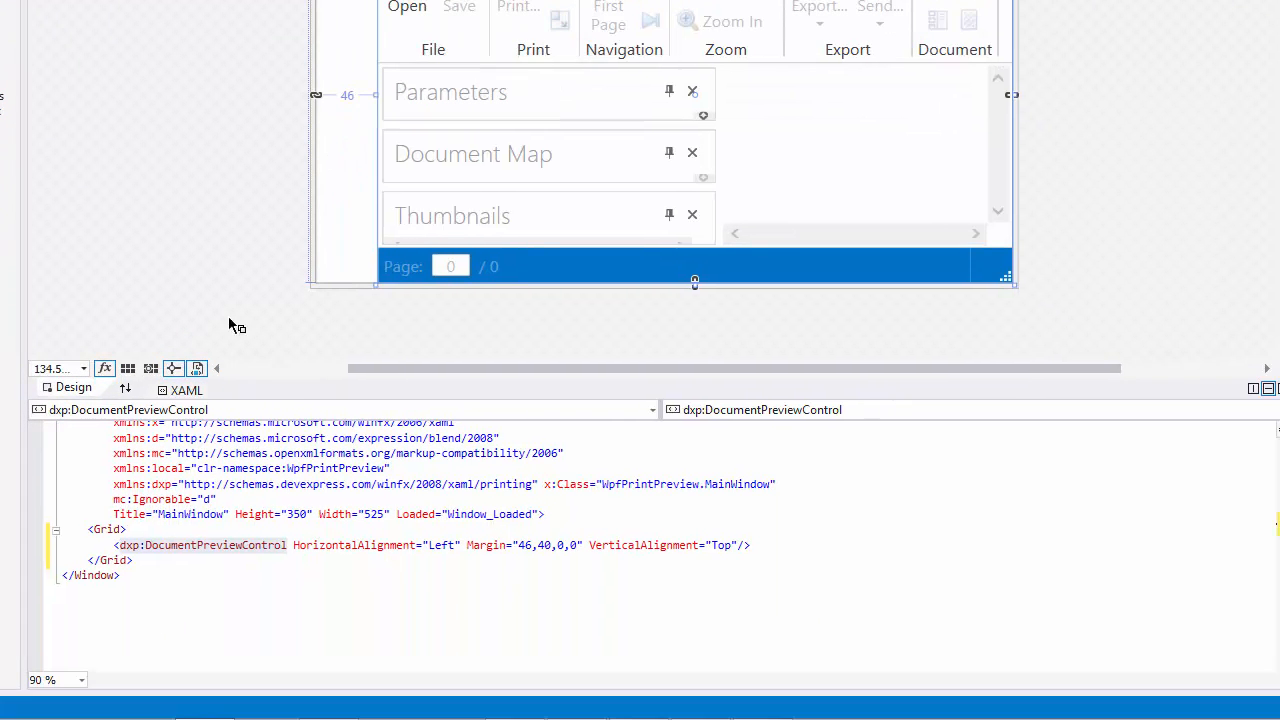
double_click(216, 544)
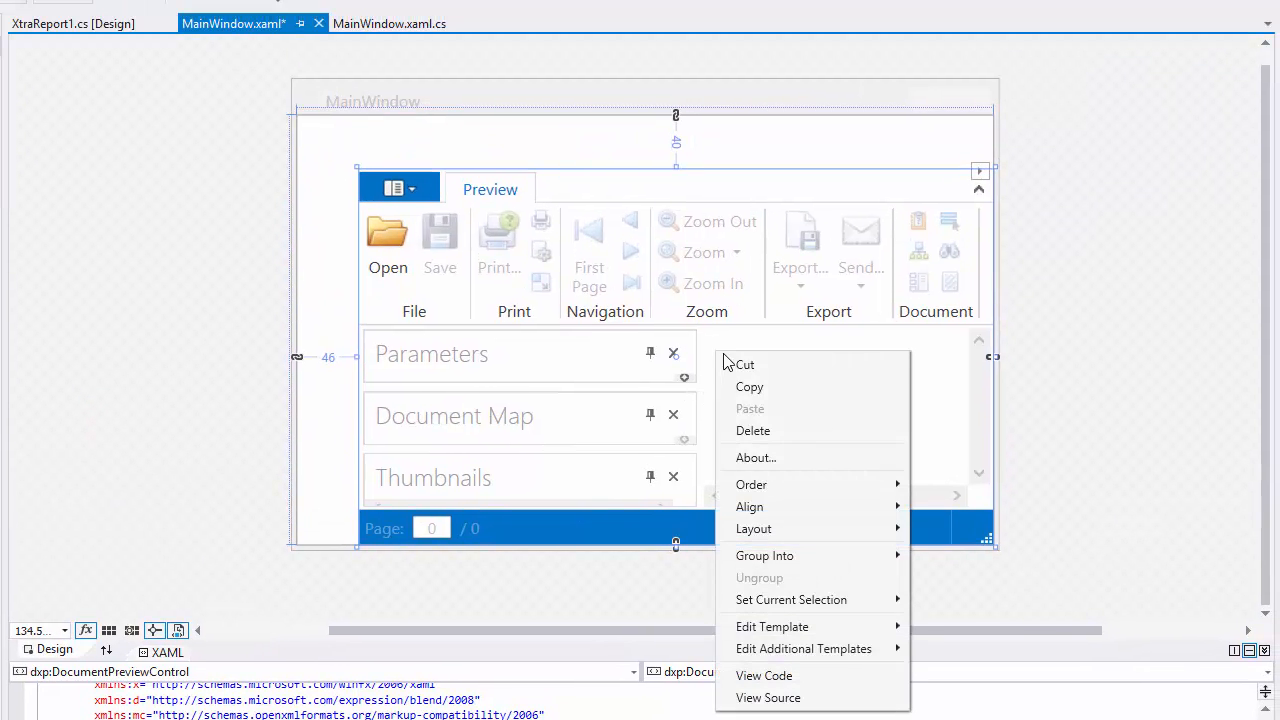
mouse_move(752, 528)
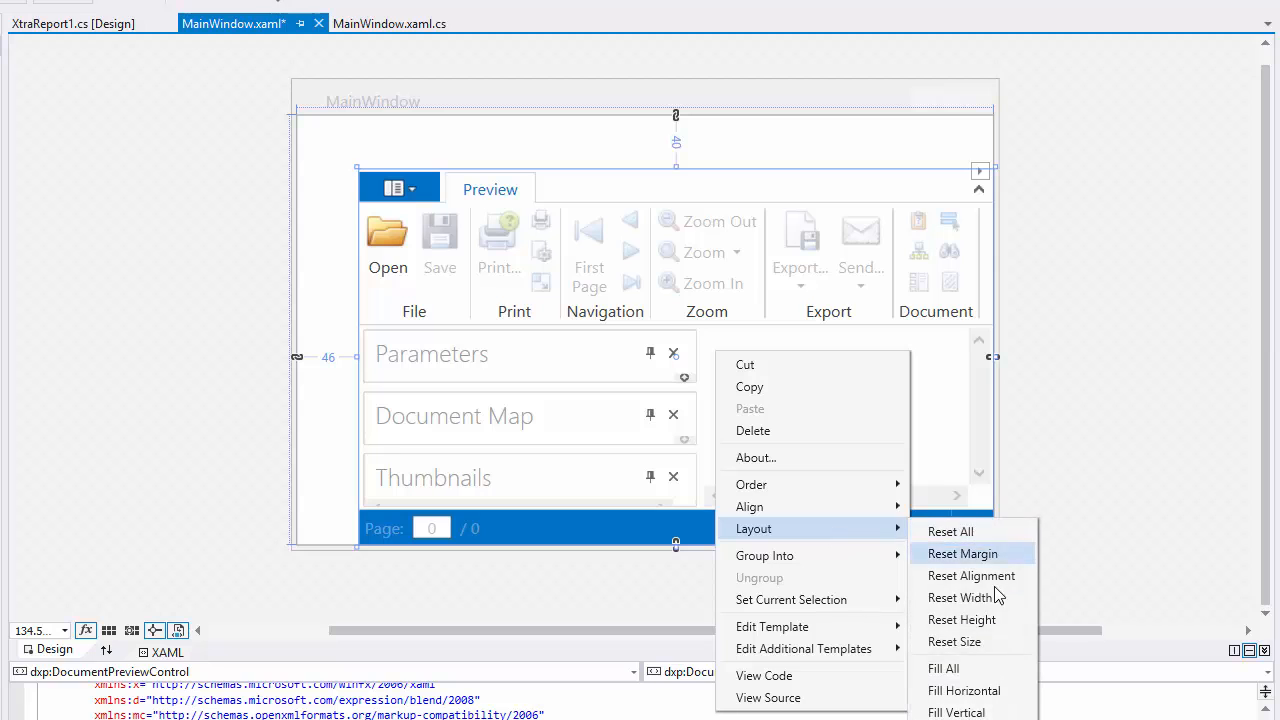
left_click(962, 552)
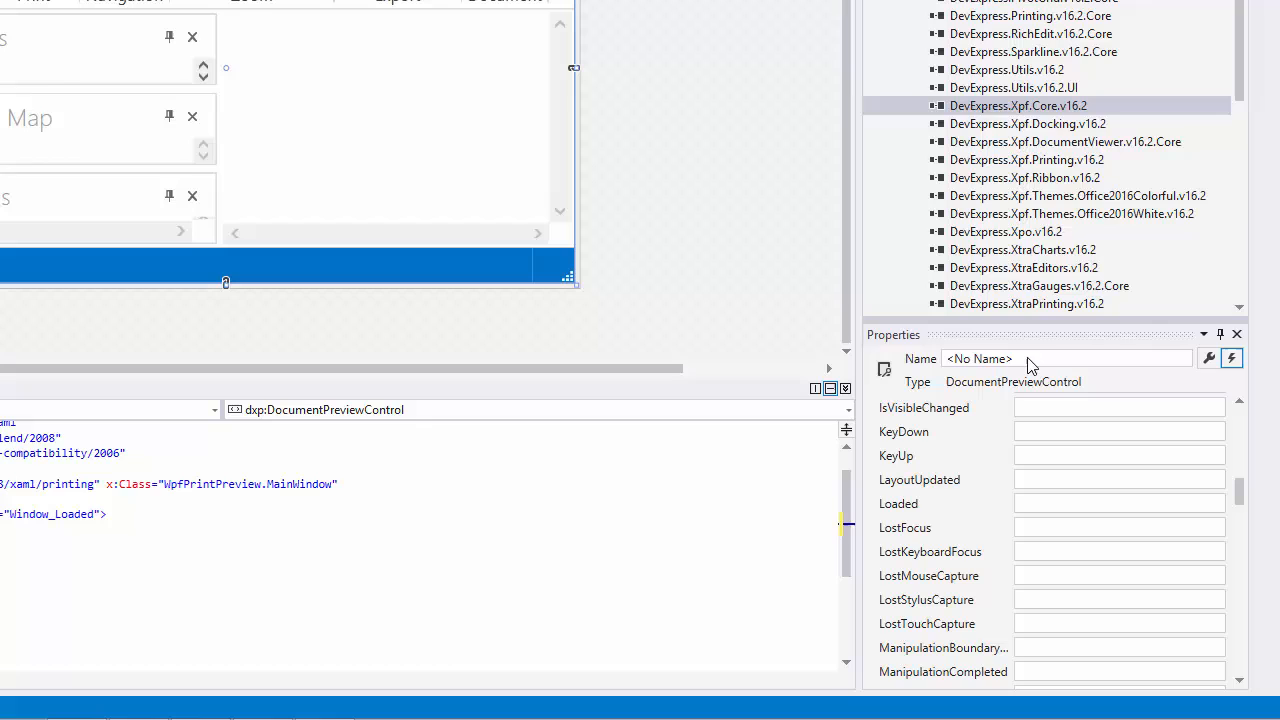
type("documentPreview")
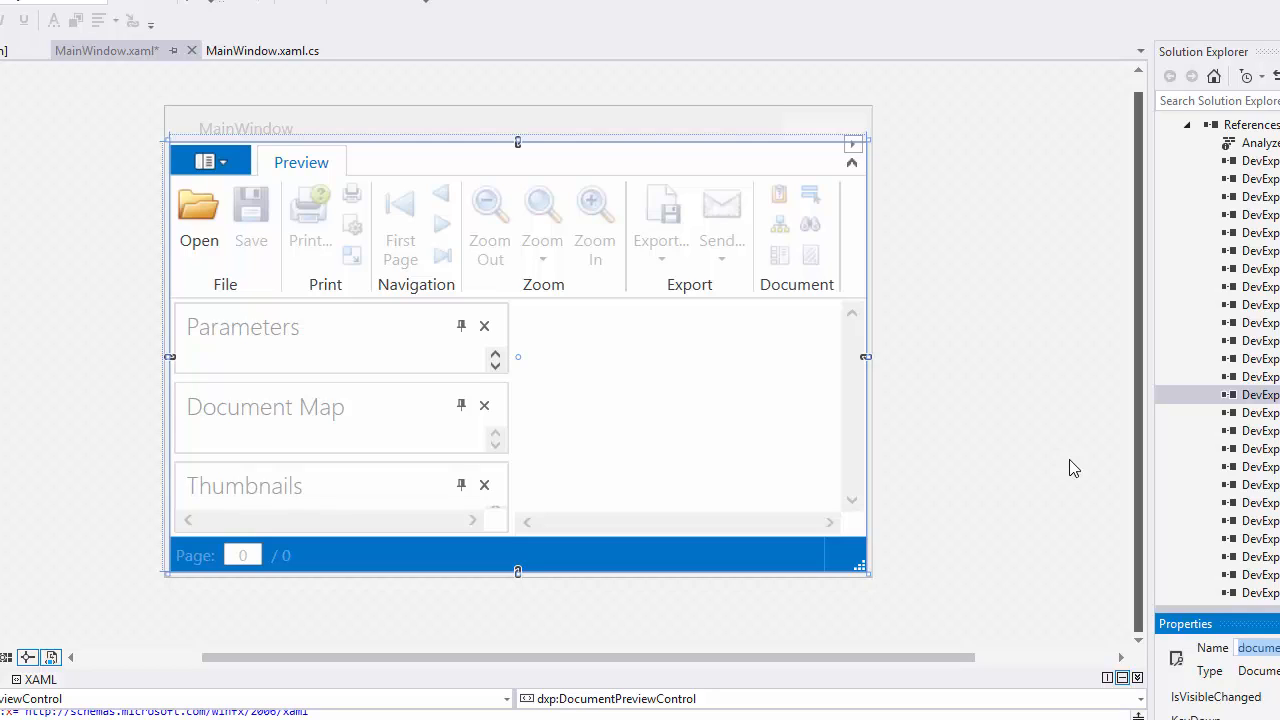
- Set the preview control's CommandBarStyle to Ribbon through its smart tag
left_click(852, 138)
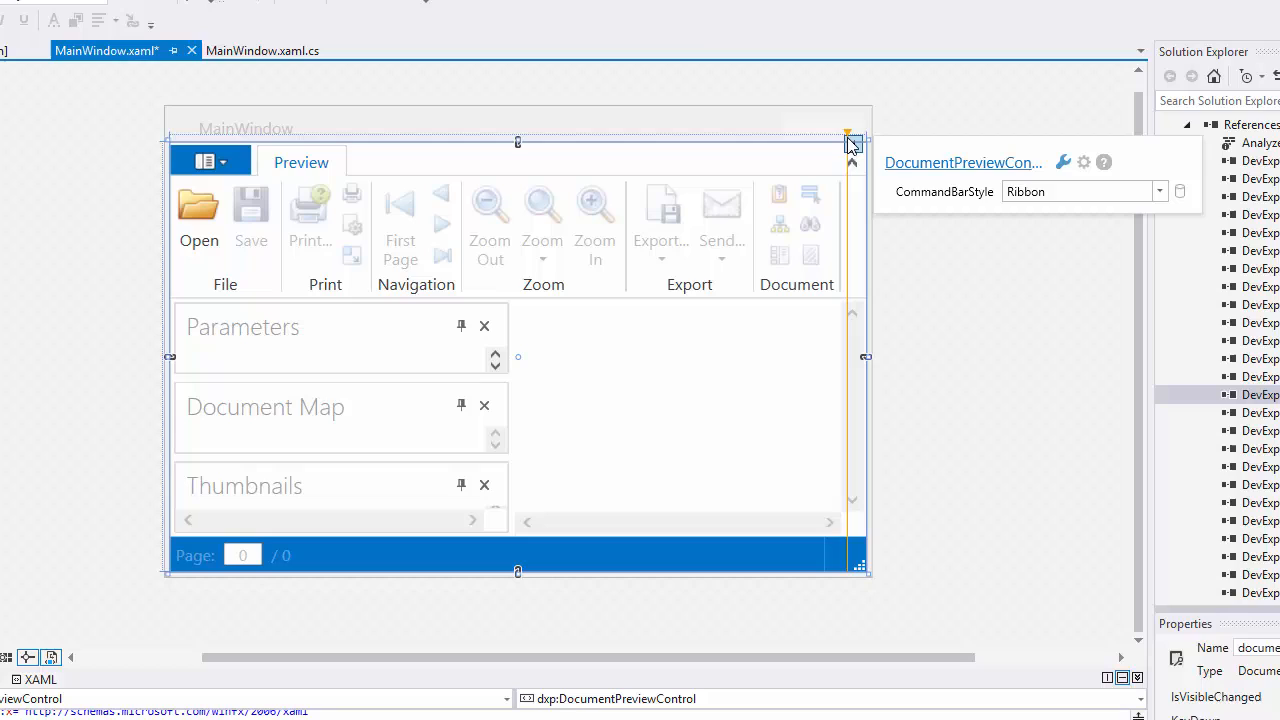
left_click(1158, 192)
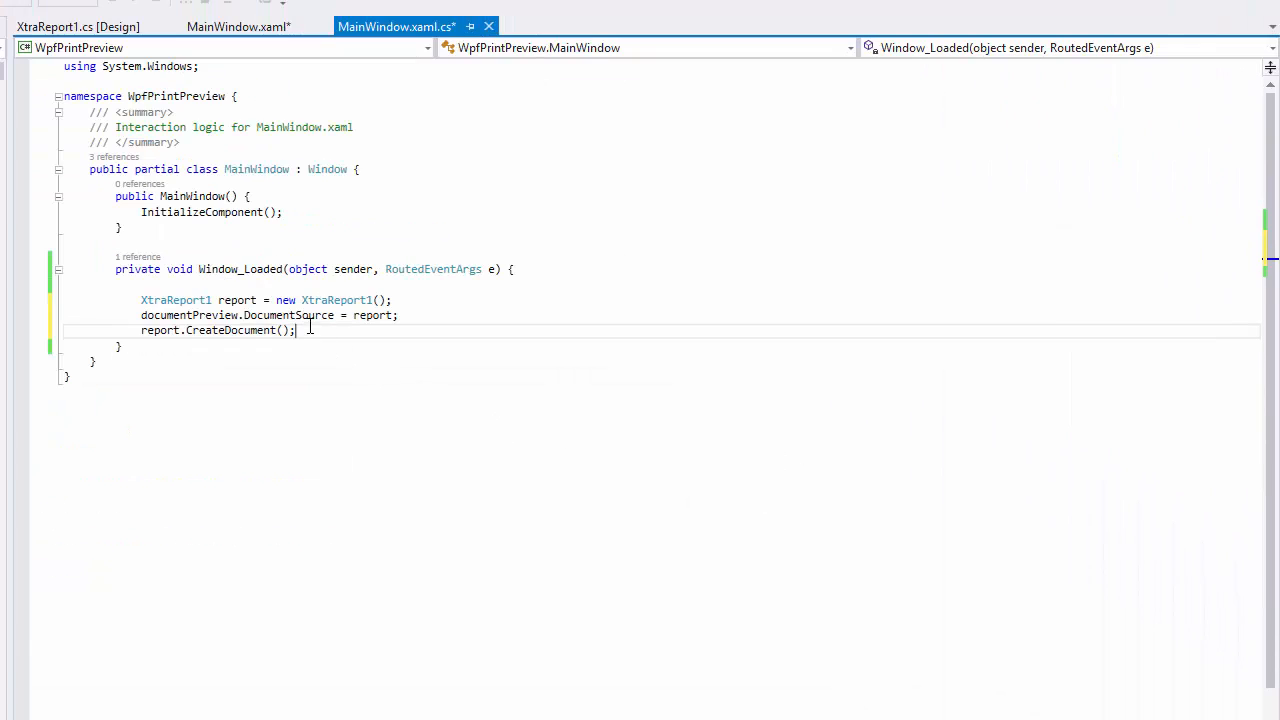
- Have Window_Loaded create XtraReport1, assign it as documentPreview.DocumentSource and call CreateDocument()
double_click(288, 316)
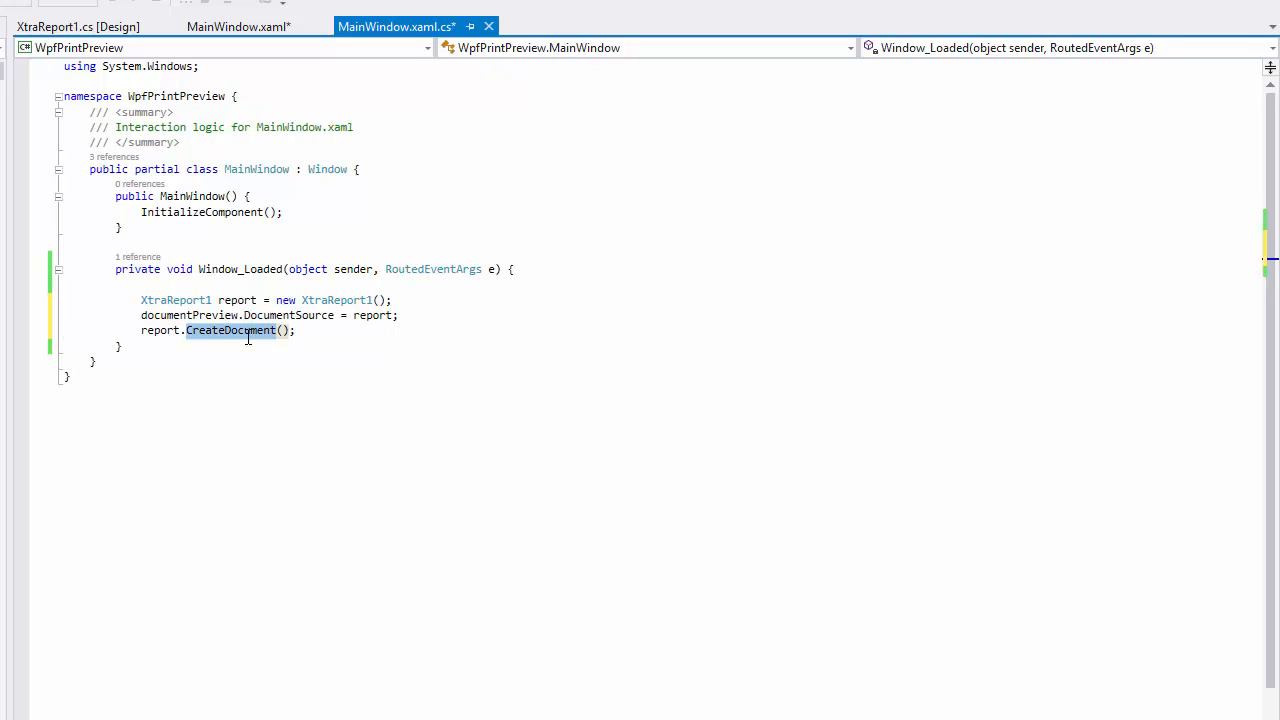
left_click(316, 330)
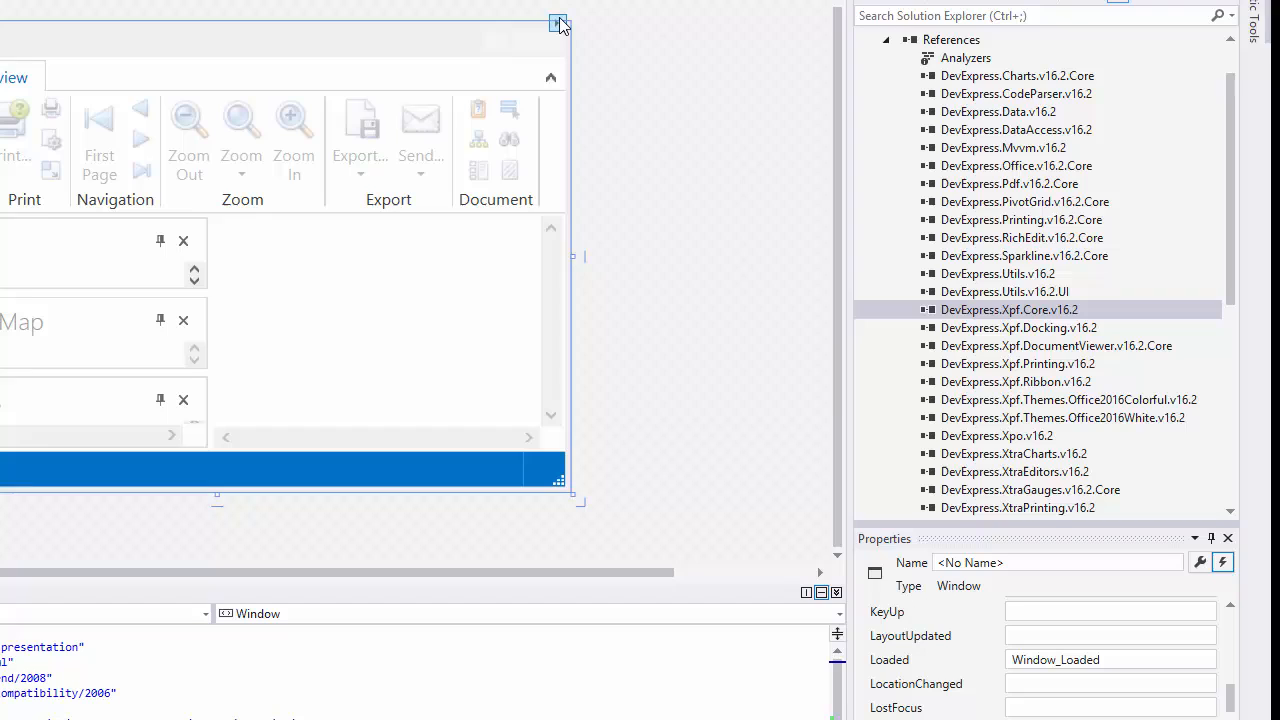
- Choose the Office 2016 Black application theme and view its OnStartup assignment in App.xaml.cs
left_click(558, 22)
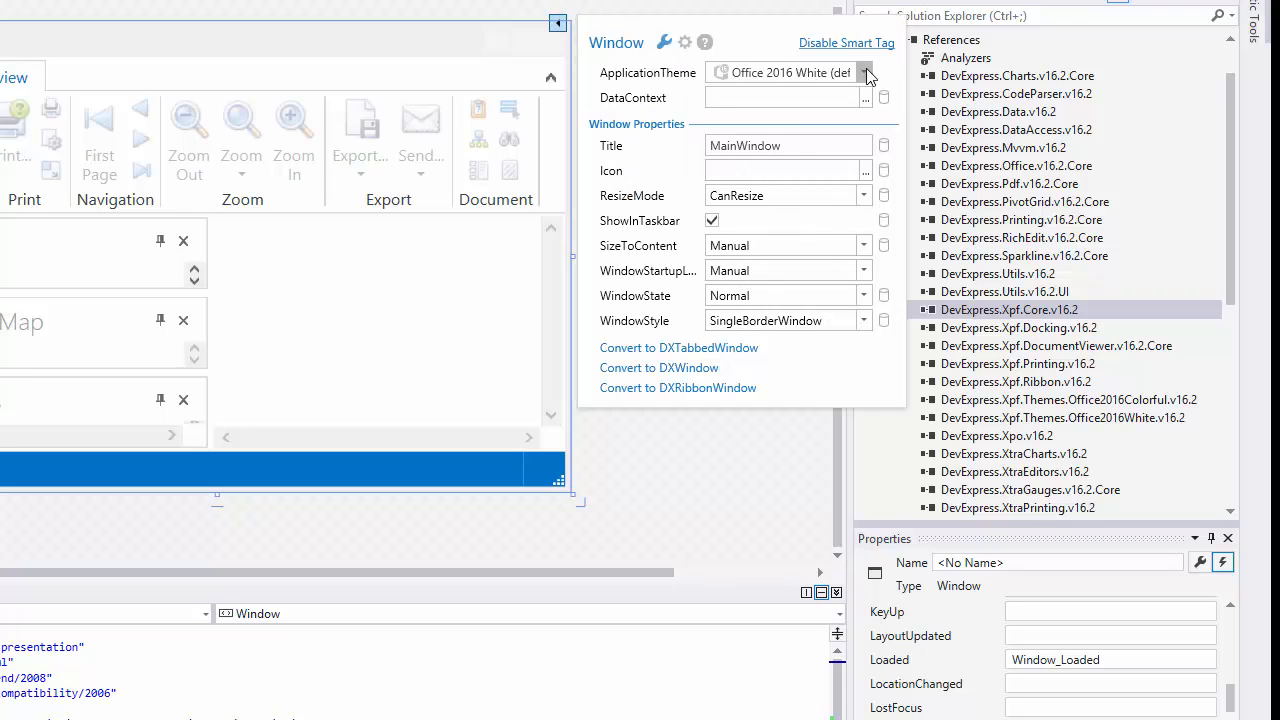
left_click(864, 72)
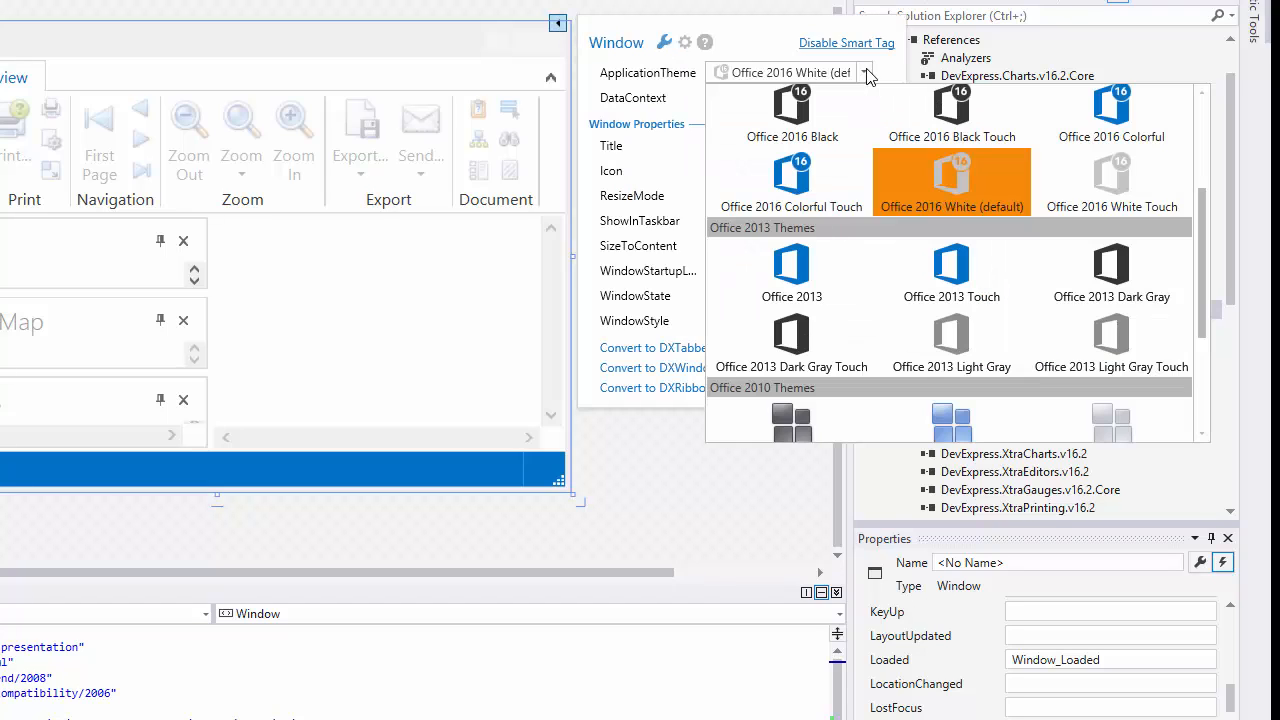
left_click(952, 180)
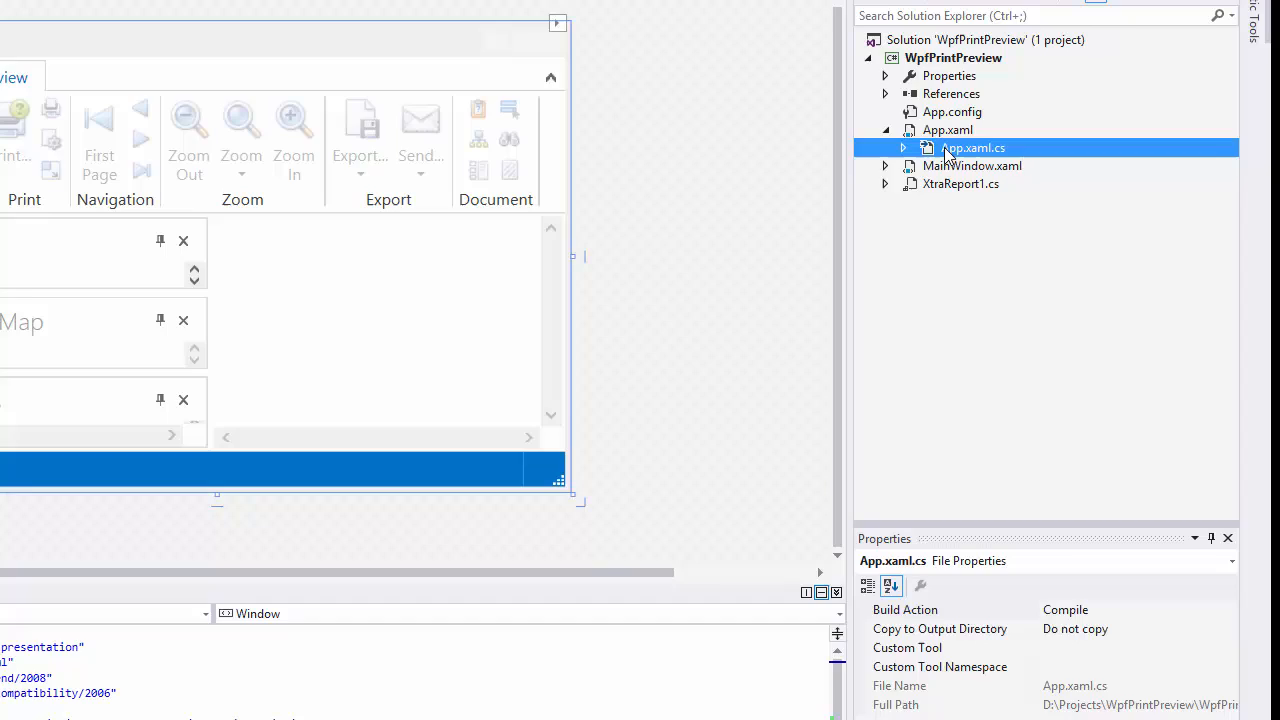
double_click(972, 148)
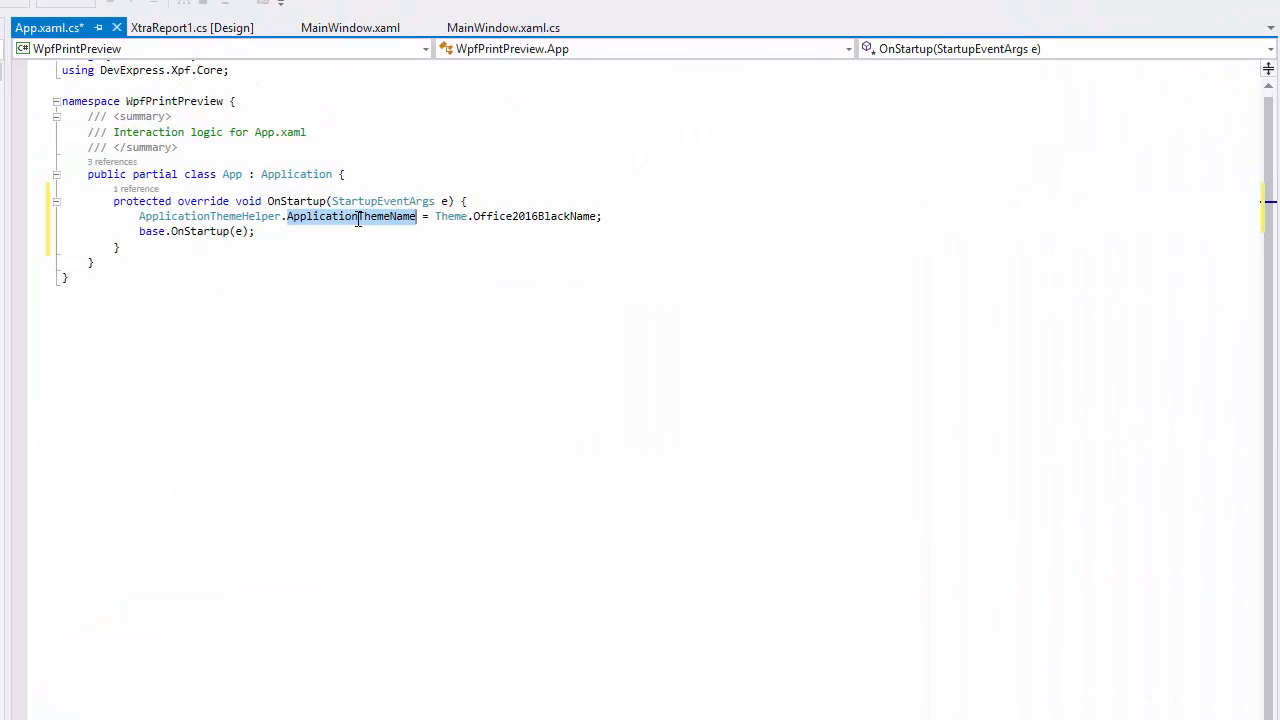
left_click(358, 232)
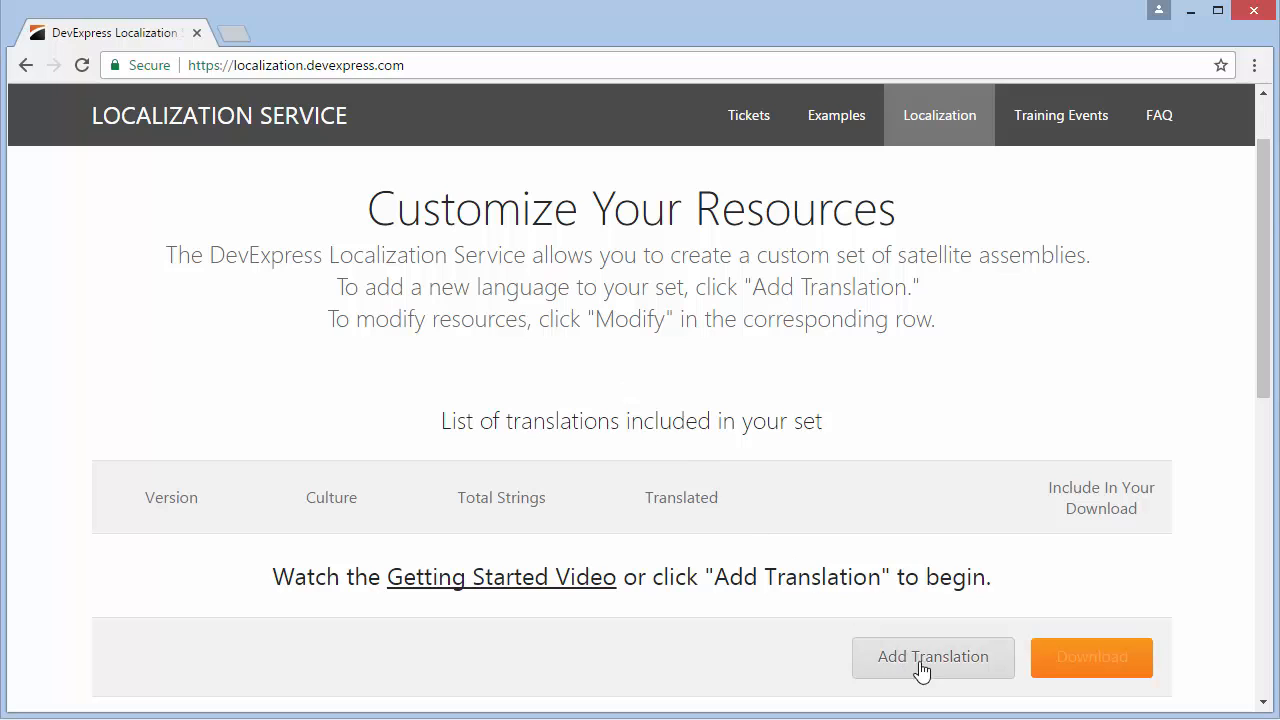
- Start a new 2016.2 translation and browse the Culture dropdown's languages
left_click(932, 656)
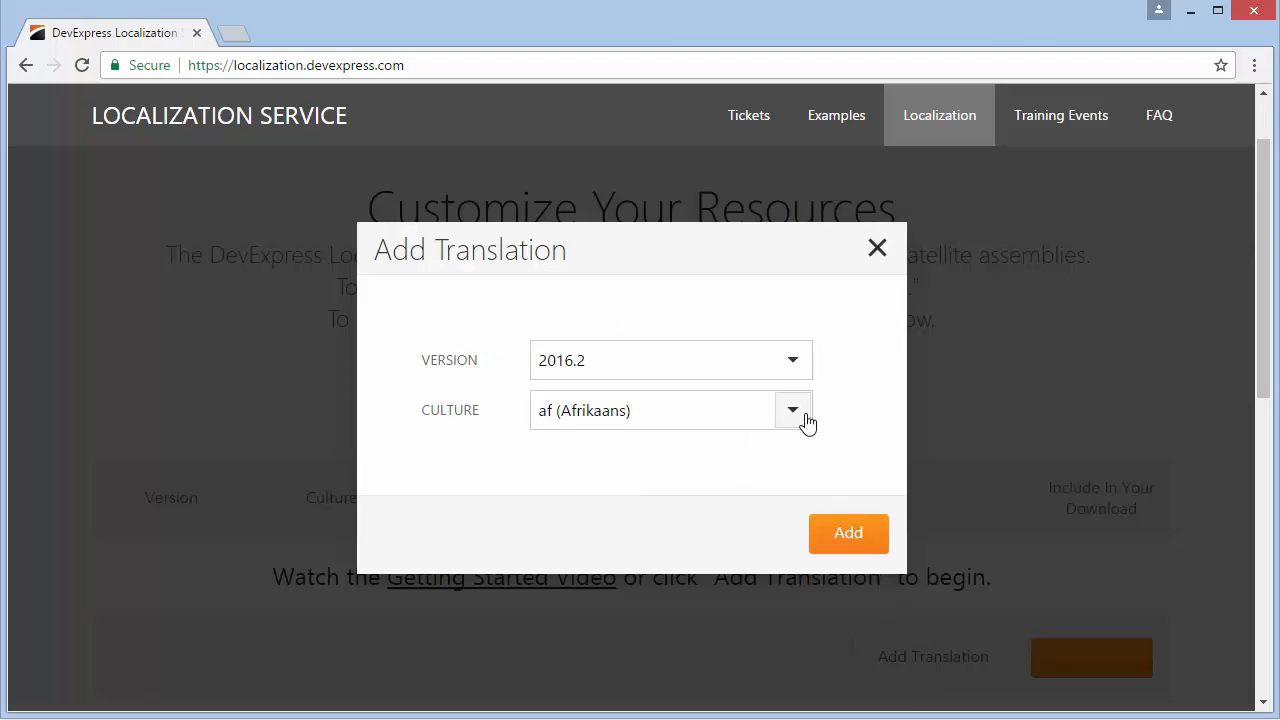
left_click(792, 410)
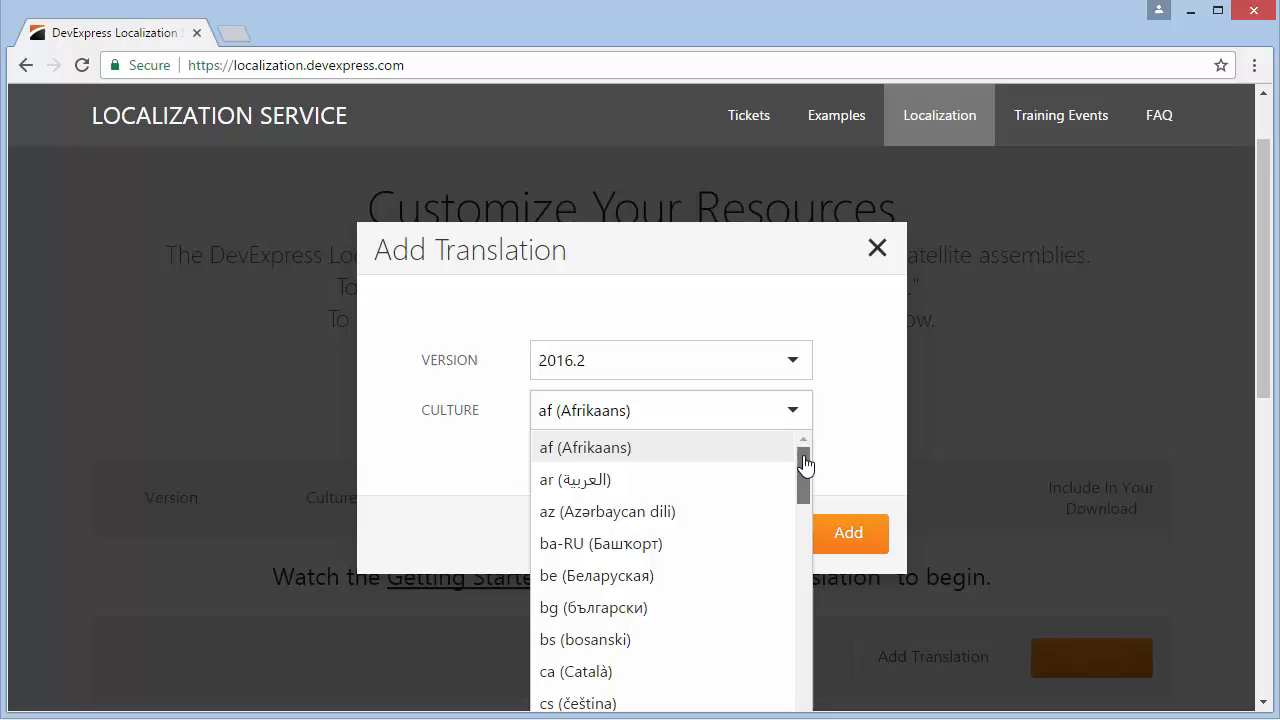
scroll("down", 3)
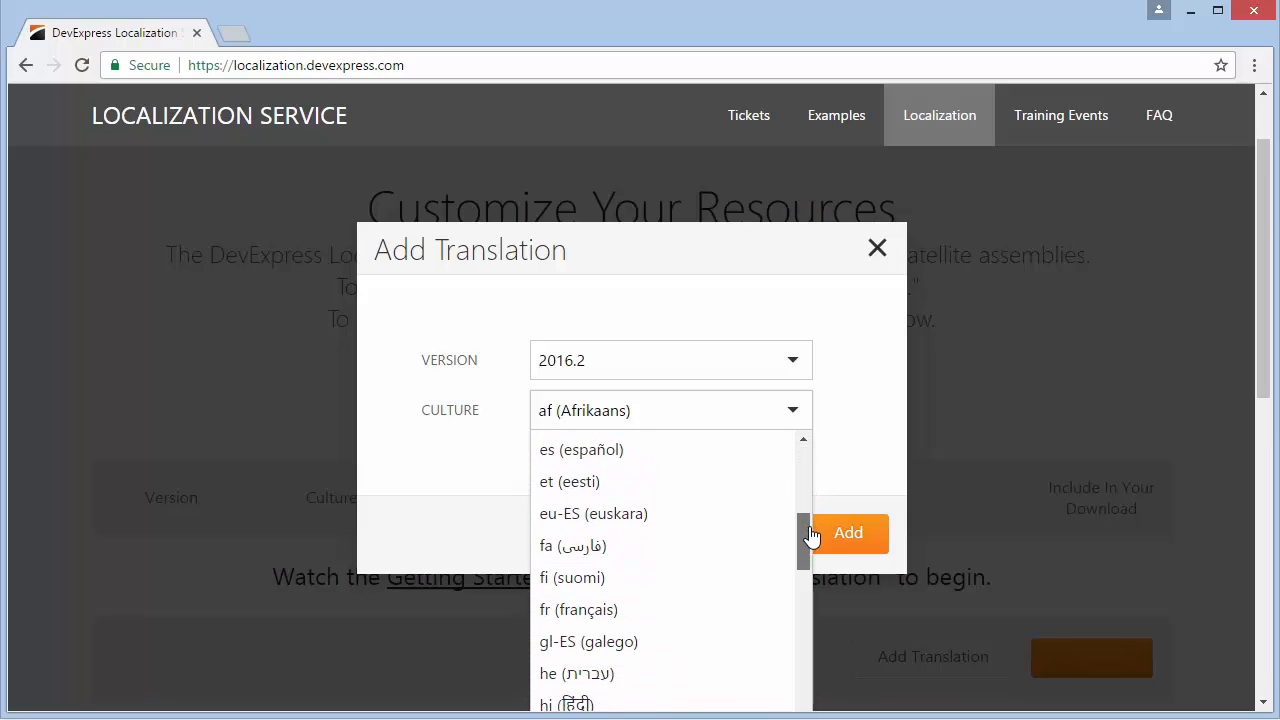